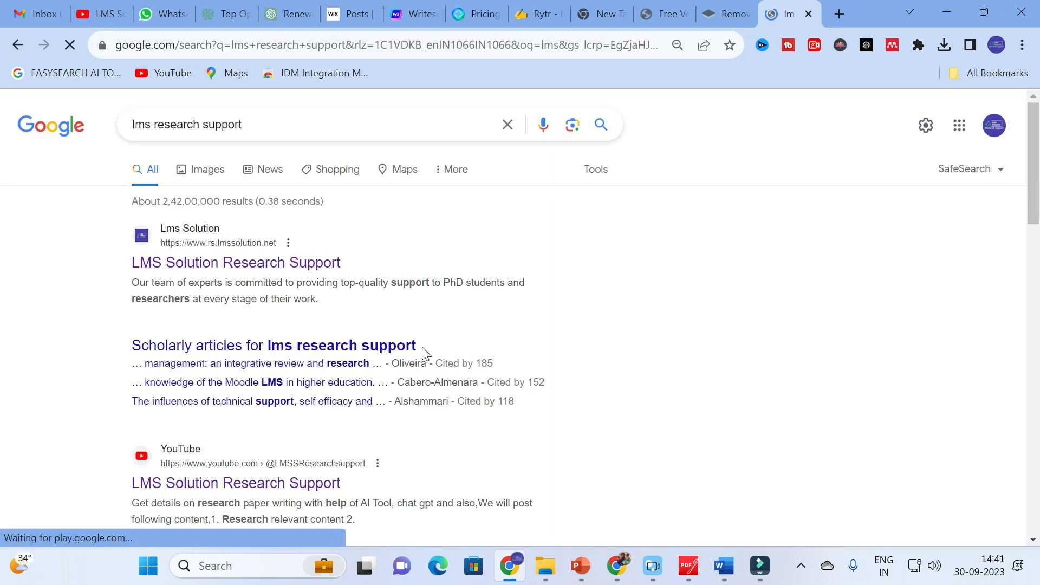
mouse_move(235, 262)
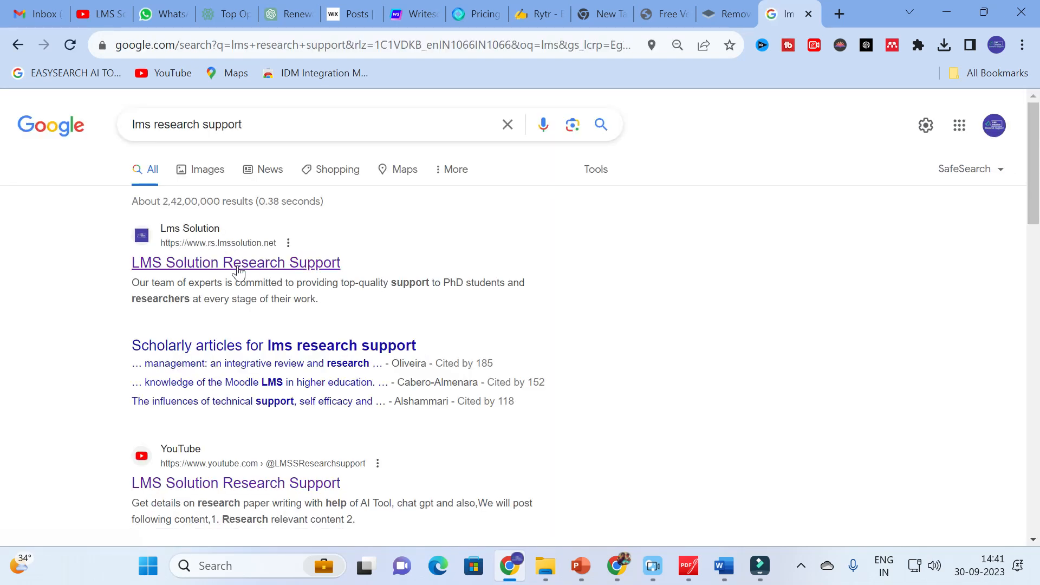
Step: Go to the LMS Solution Research Support site (rs.lmssolution.net) from the Google results
left_click(235, 262)
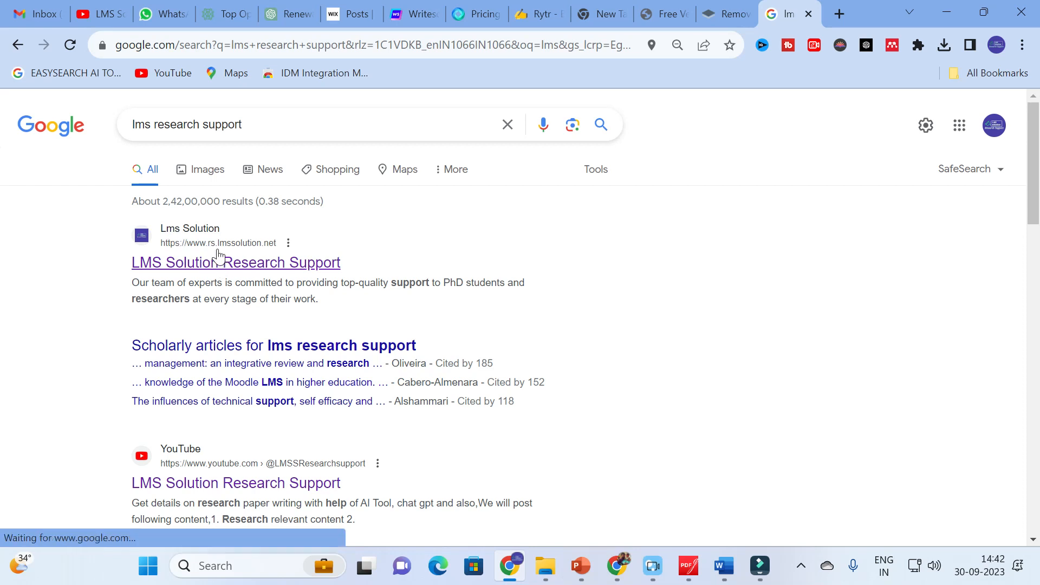
Step: Bring the LMS AI Templates list (Summarizer, Paraphrasing, Literature Review) into view on the AI Chatbot page
left_click(235, 262)
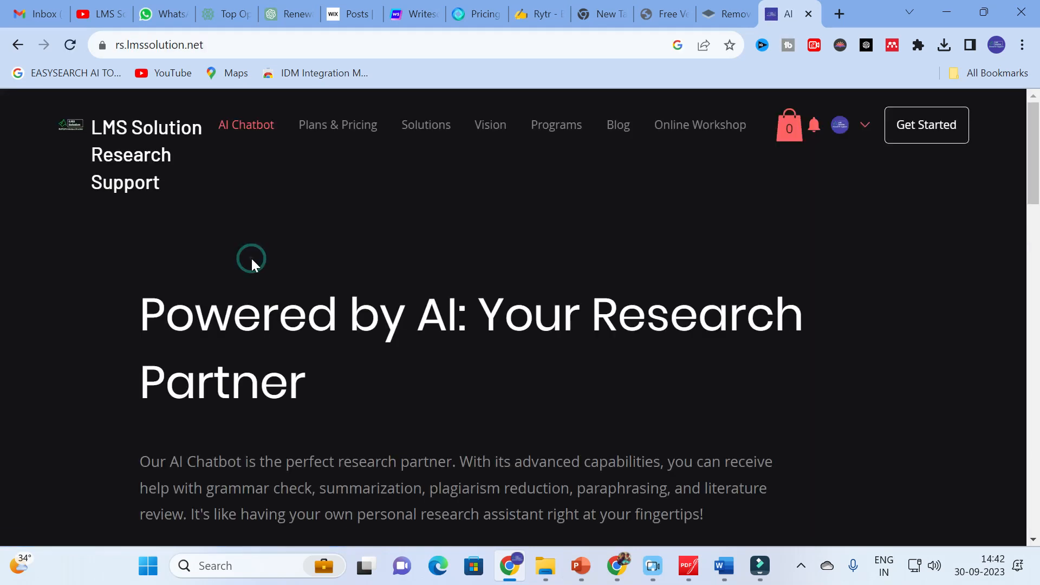
mouse_move(358, 88)
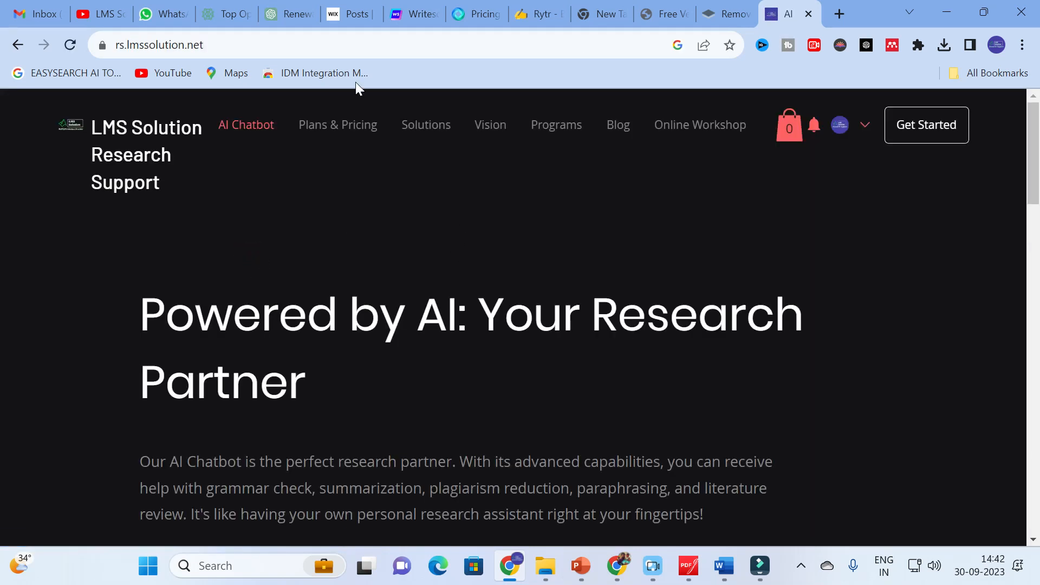
mouse_move(246, 125)
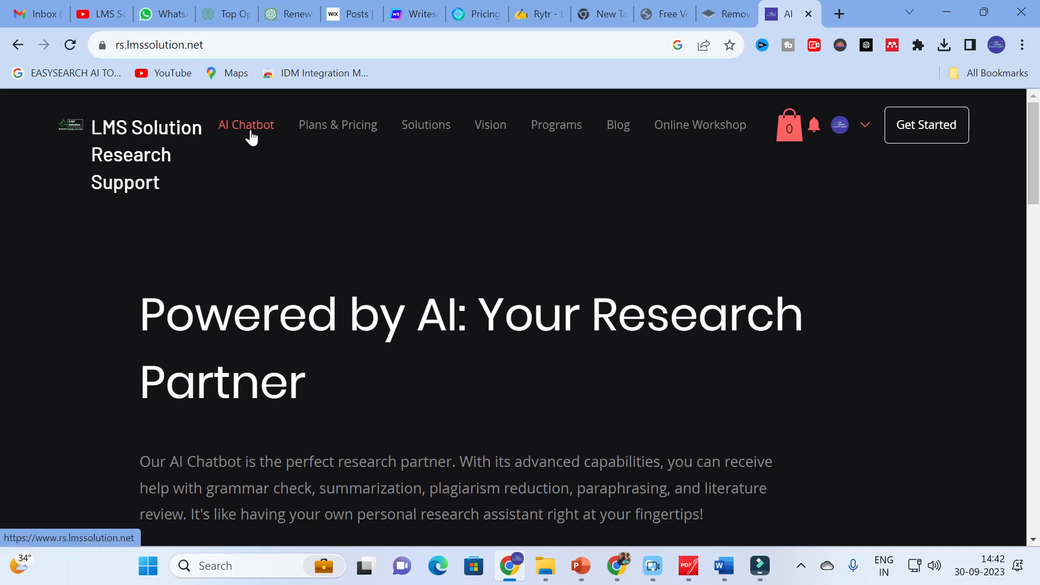
scroll("down", 3)
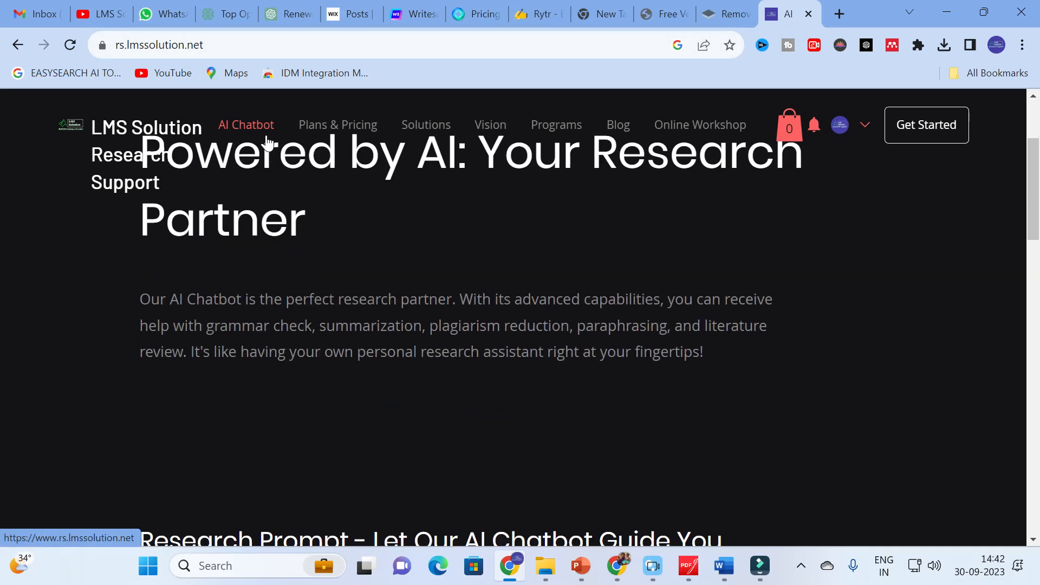
scroll("down", 3)
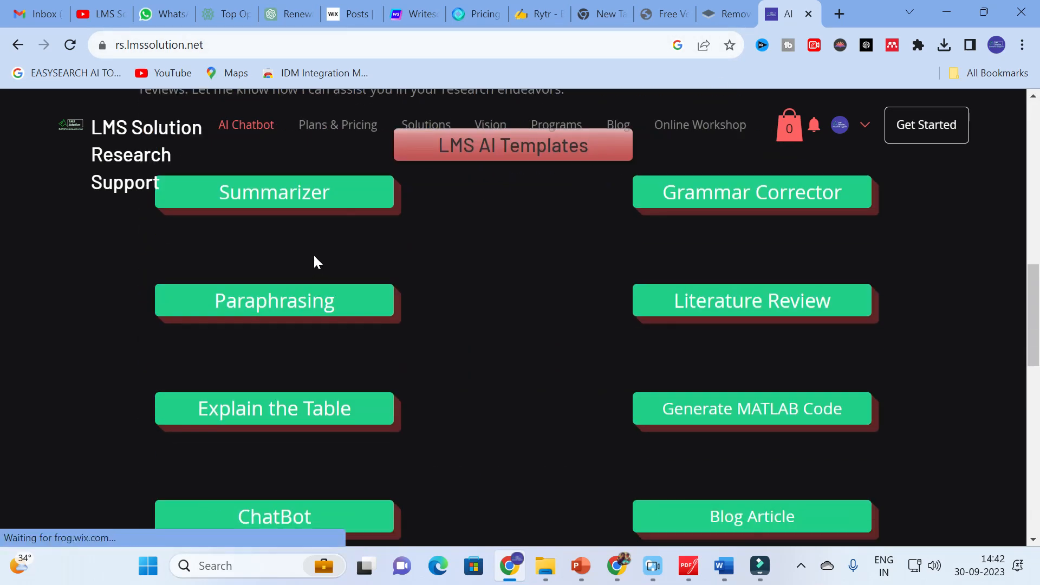
mouse_move(466, 229)
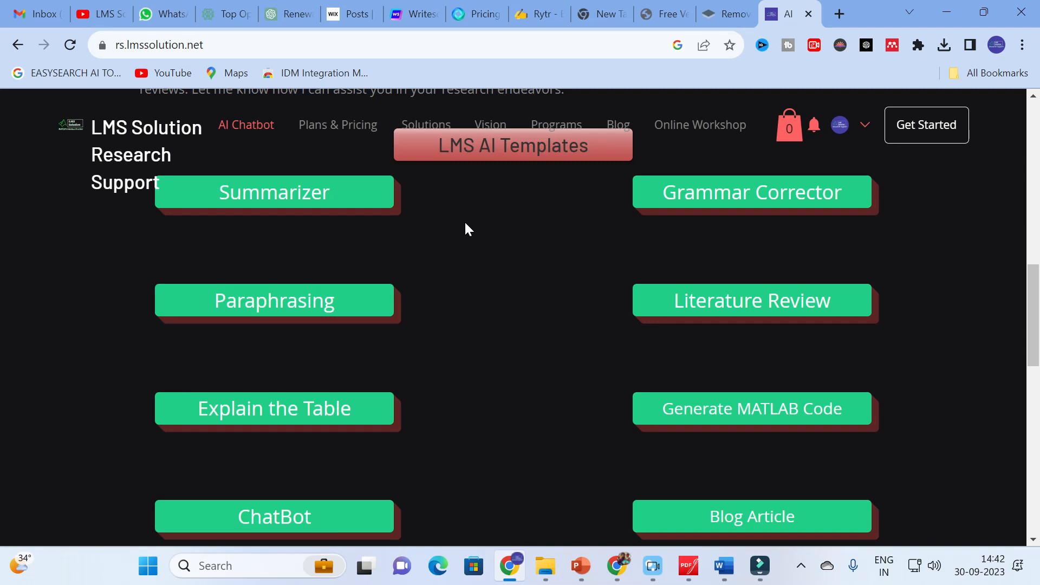
mouse_move(469, 171)
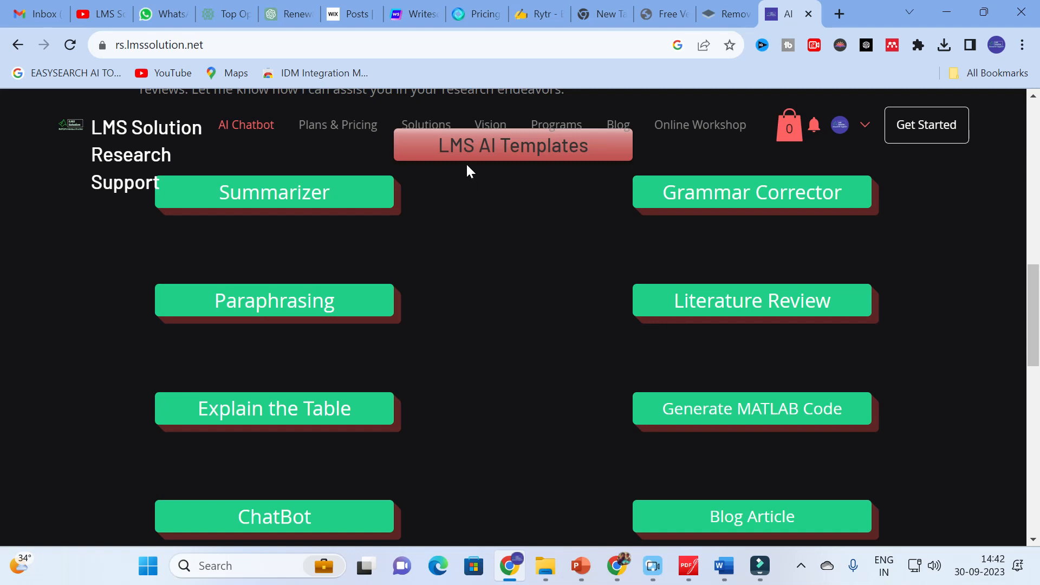
mouse_move(318, 300)
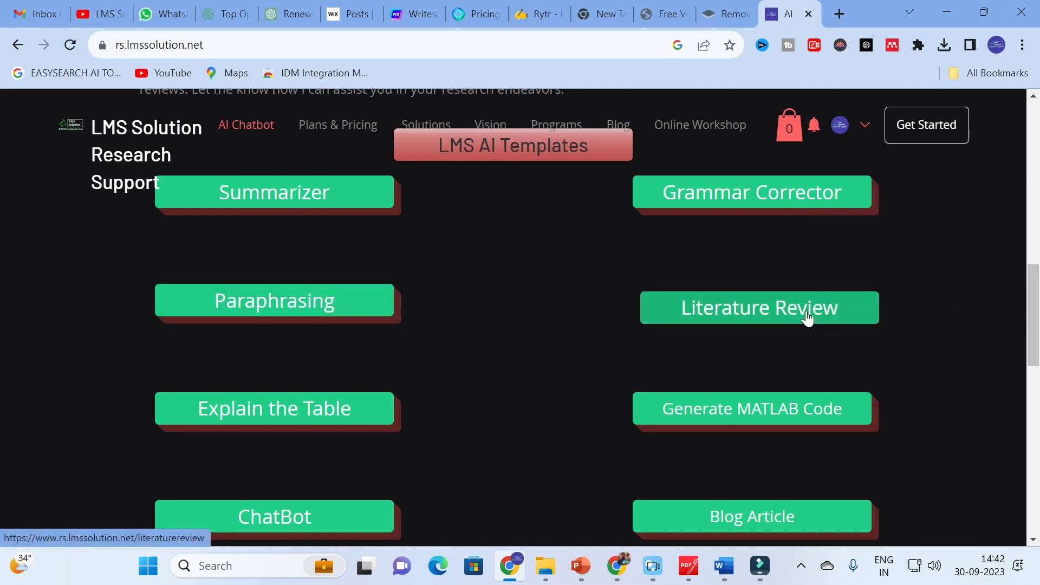
mouse_move(901, 415)
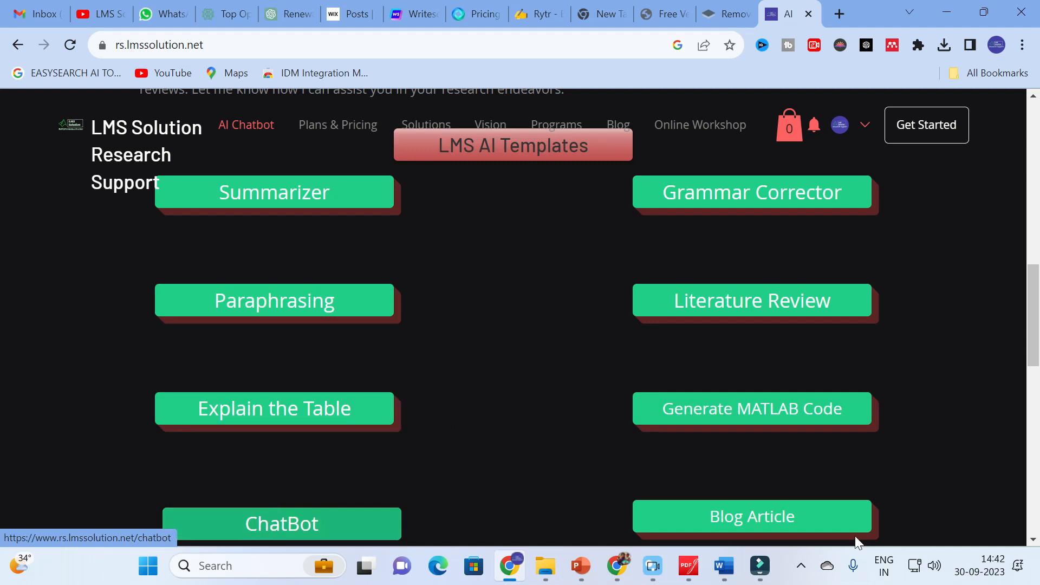
mouse_move(531, 290)
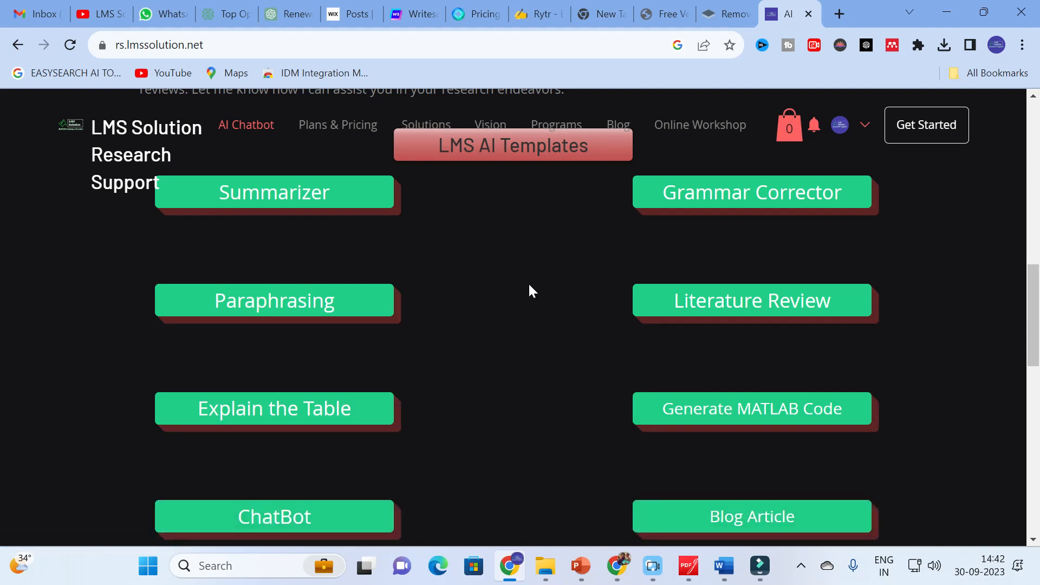
Step: Launch the Literature Review template with its reference list and details areas
left_click(750, 300)
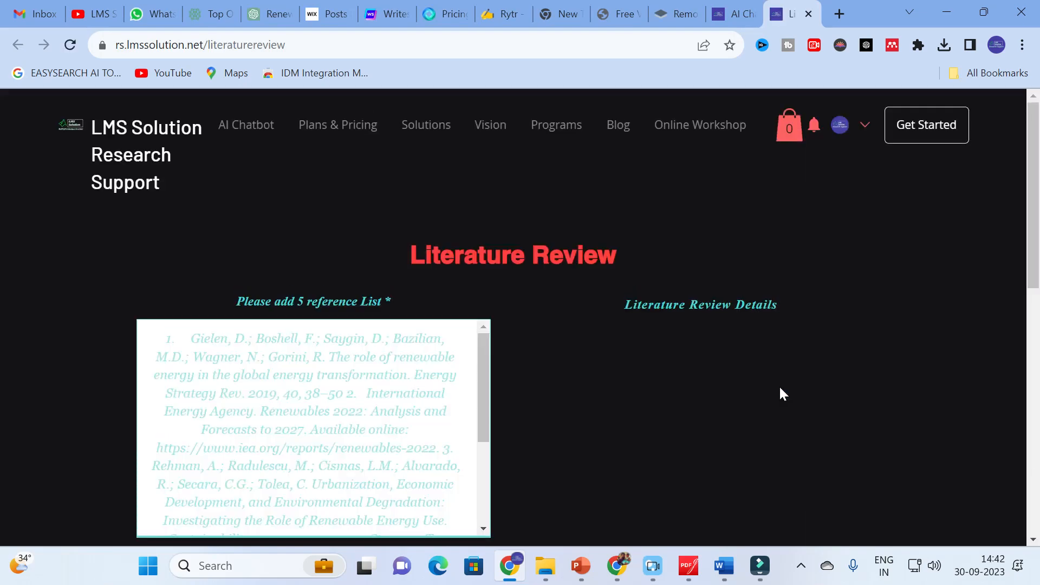
mouse_move(168, 279)
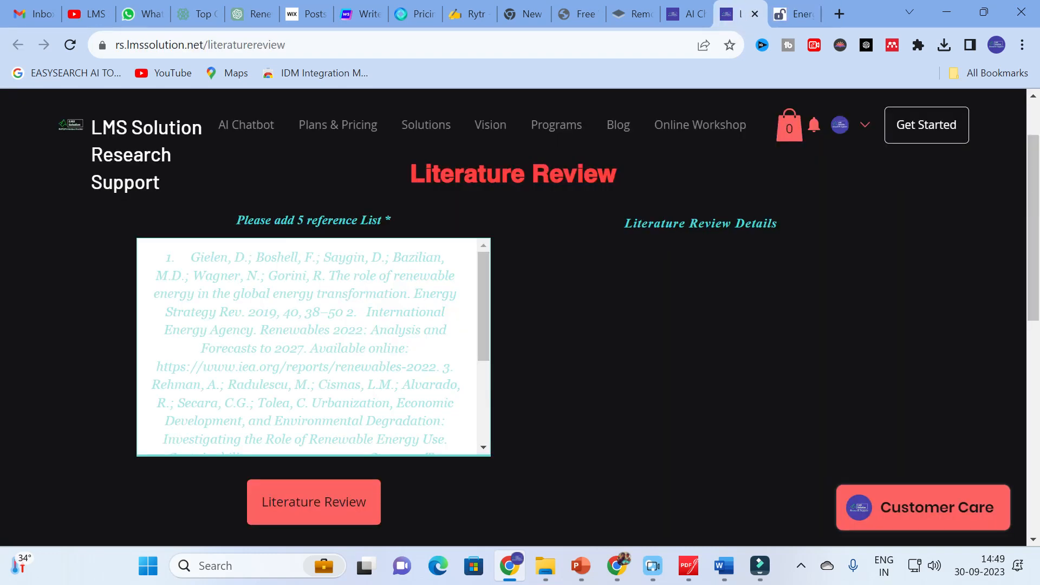
Step: Enter the energy-storage and photovoltaic references into the reference list and start the literature review
left_click(307, 258)
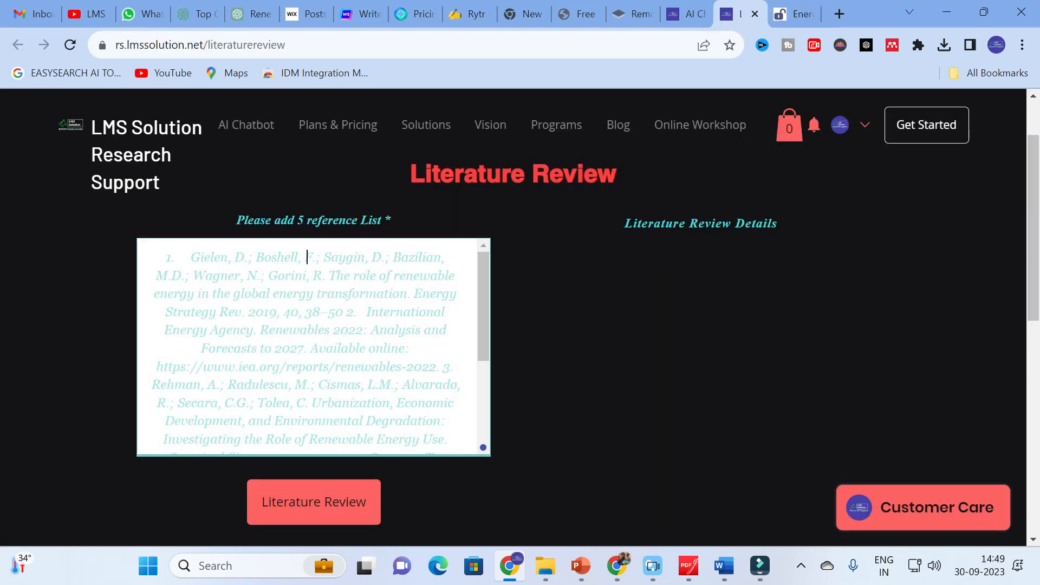
scroll("down", 3)
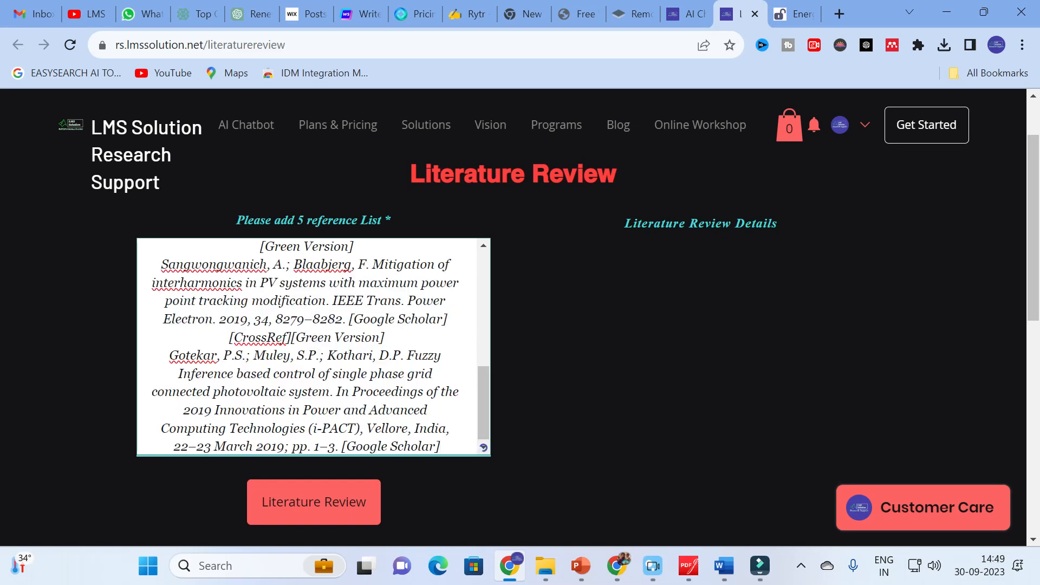
scroll("down", 3)
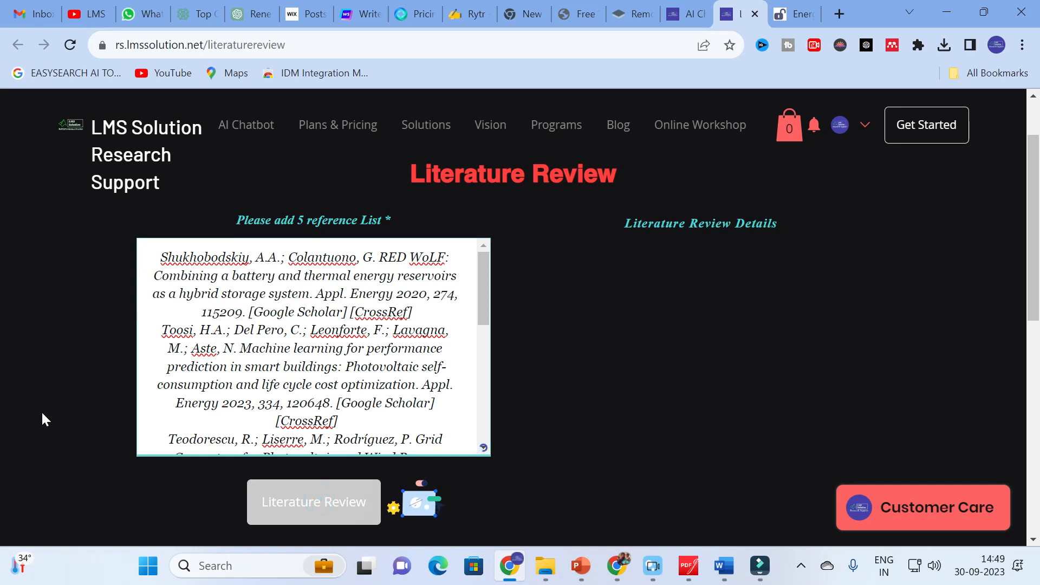
scroll("down", 3)
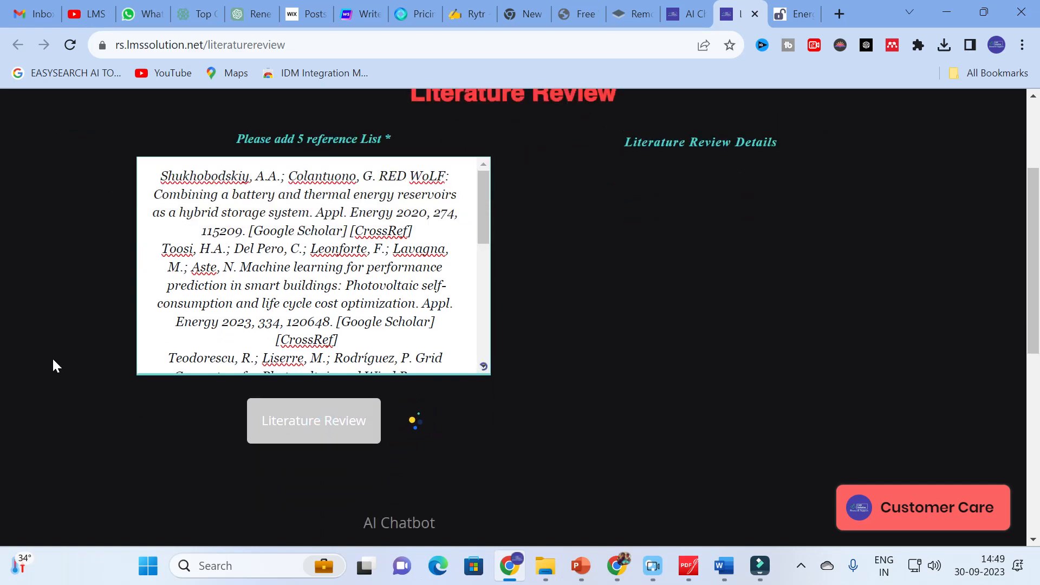
scroll("up", 3)
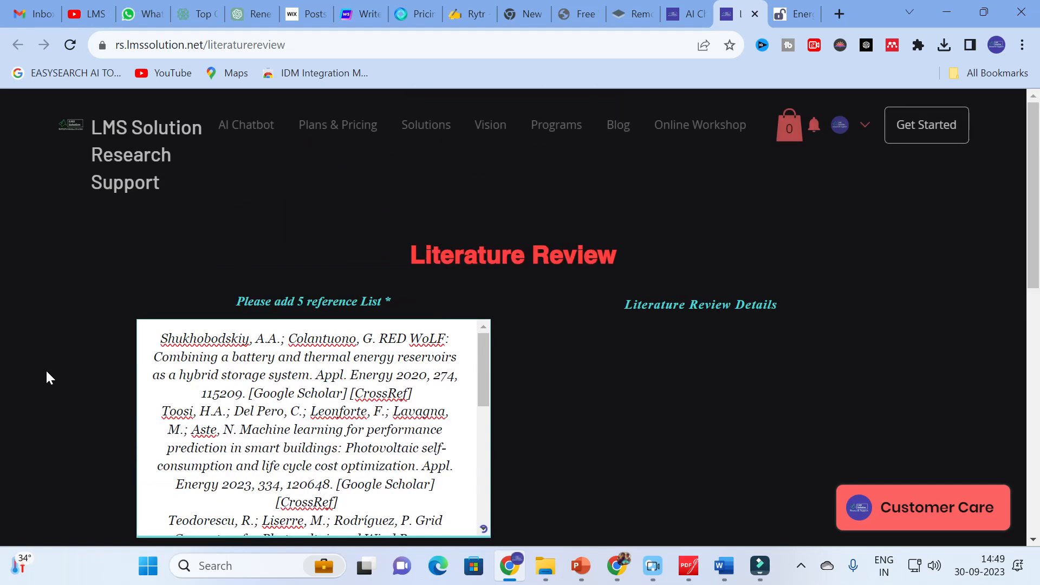
scroll("down", 3)
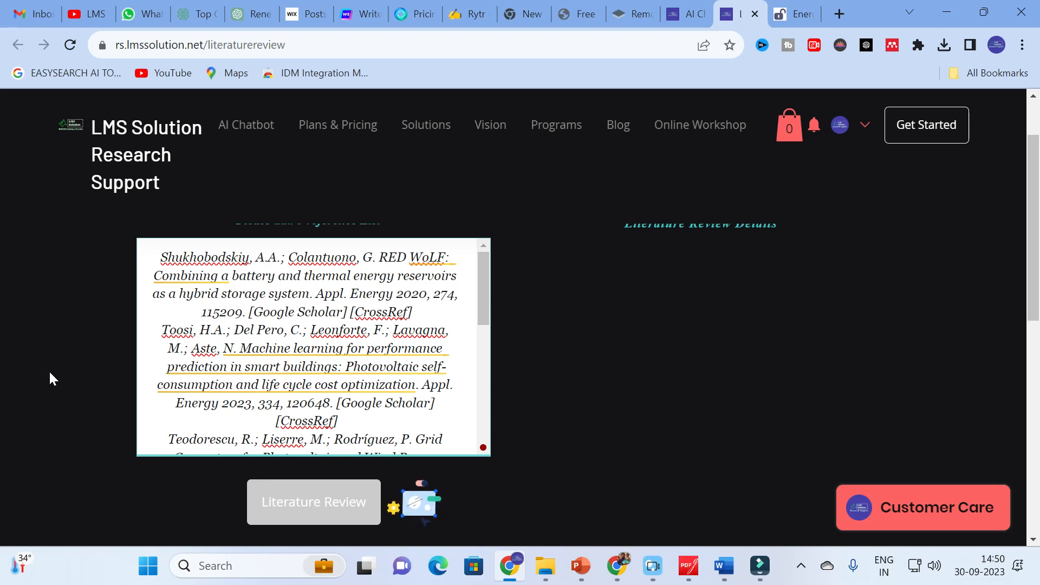
Step: Review the generated findings and limitations for Reference 1 and Reference 2 in the details panel
left_click(313, 502)
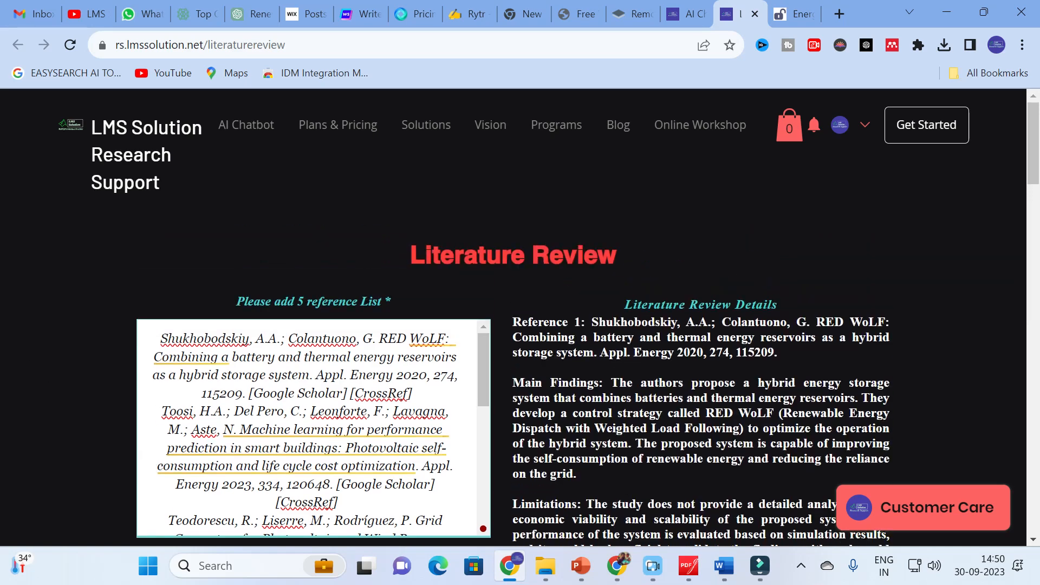
mouse_move(640, 376)
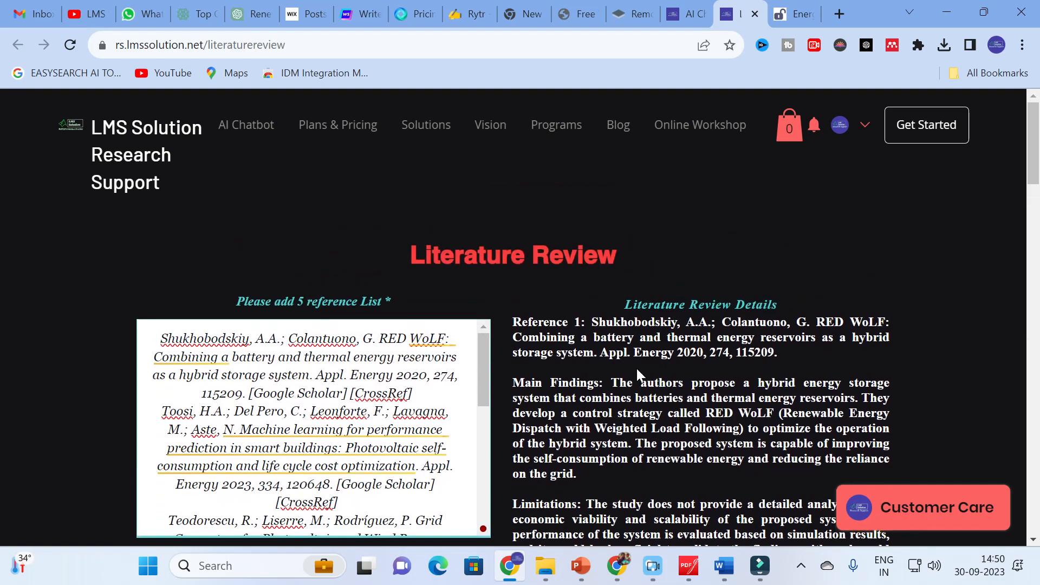
scroll("down", 3)
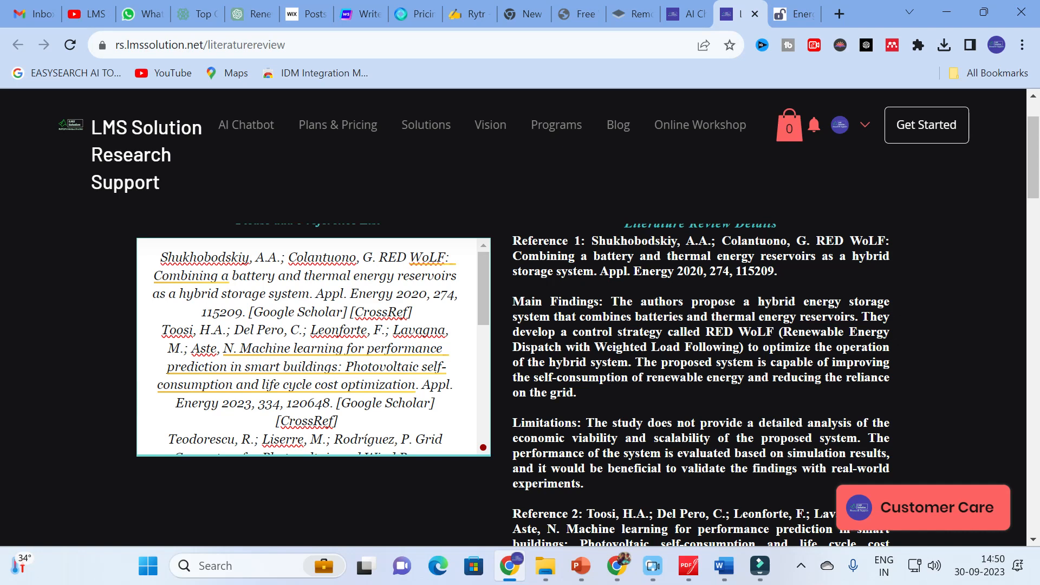
mouse_move(800, 276)
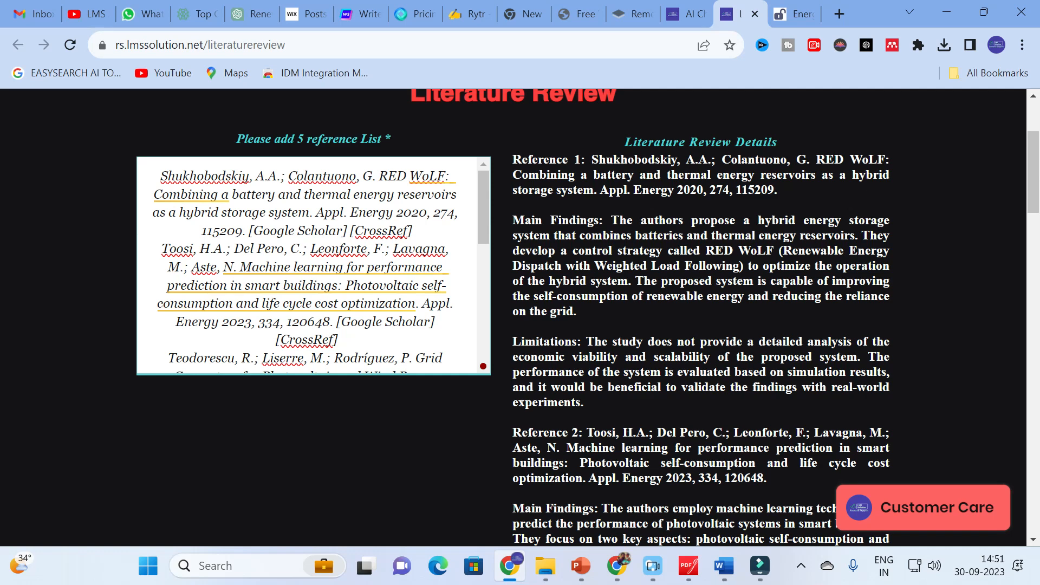
scroll("down", 3)
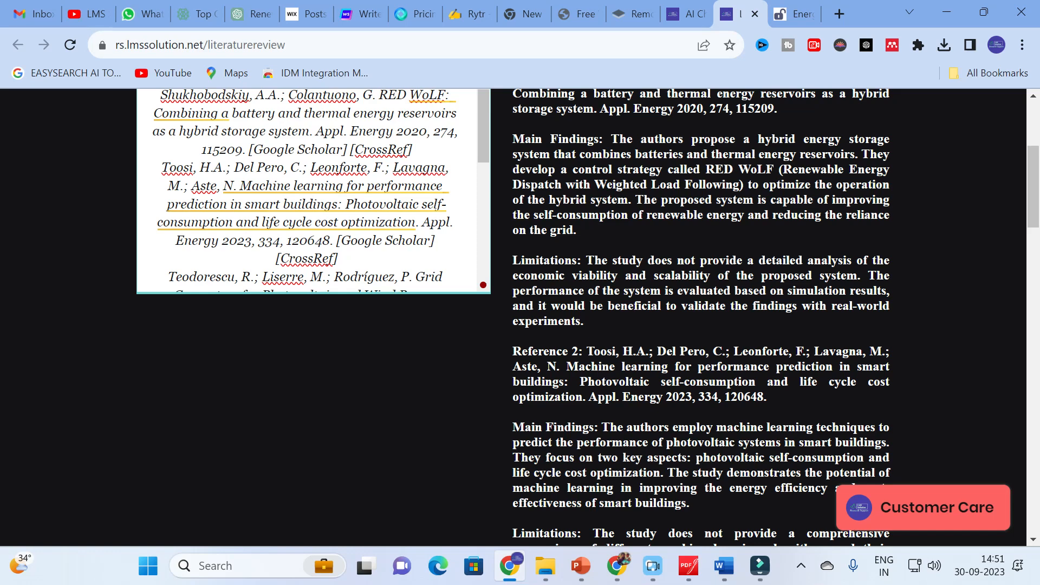
scroll("up", 3)
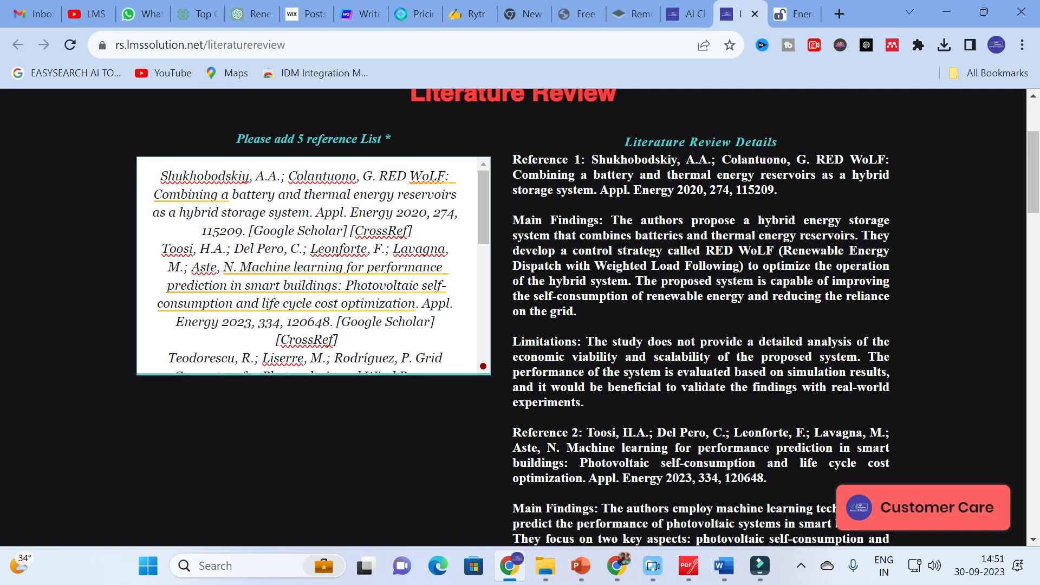
scroll("down", 3)
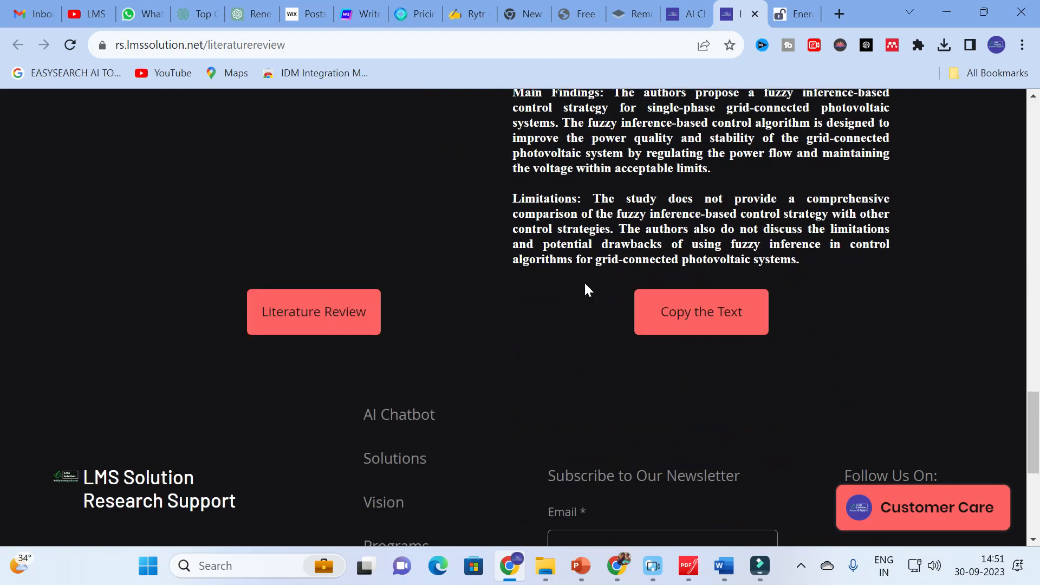
scroll("up", 3)
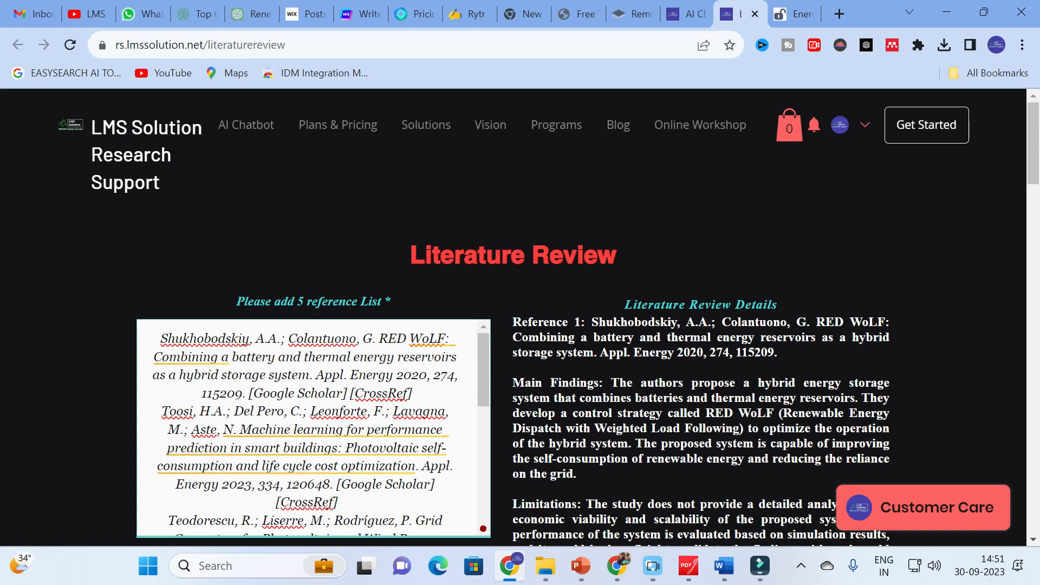
mouse_move(246, 124)
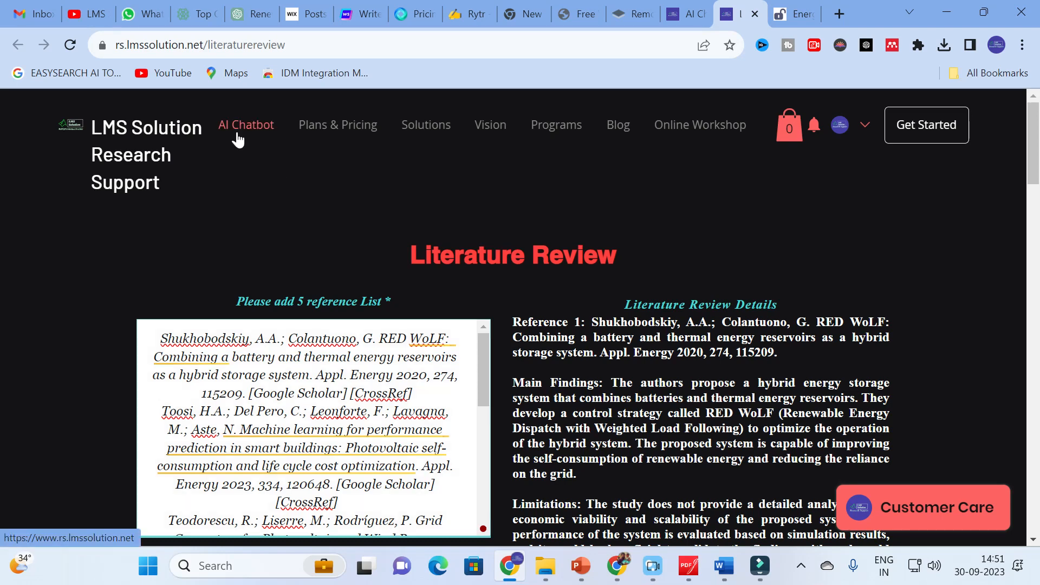
left_click(246, 124)
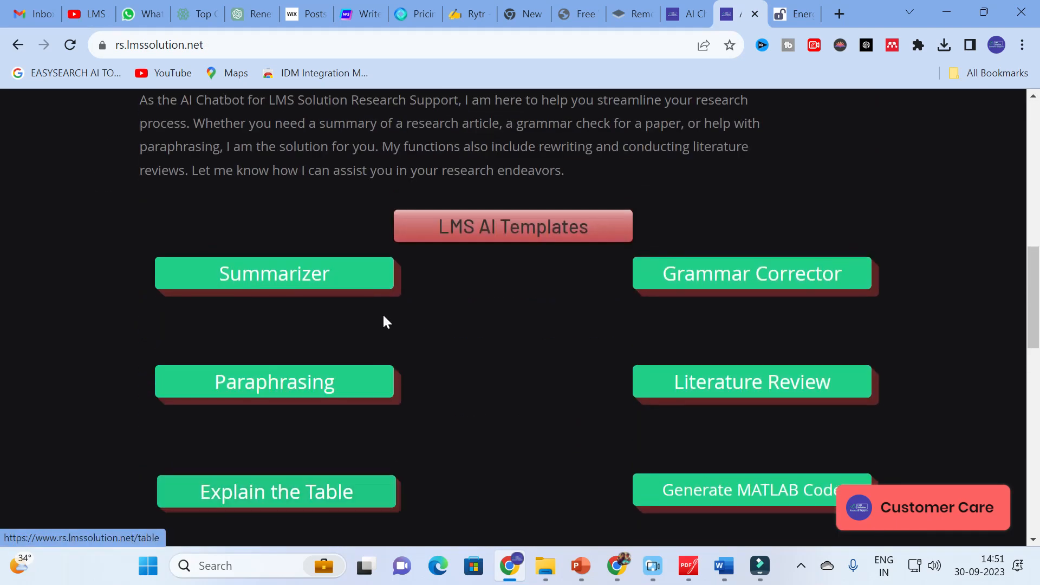
scroll("down", 3)
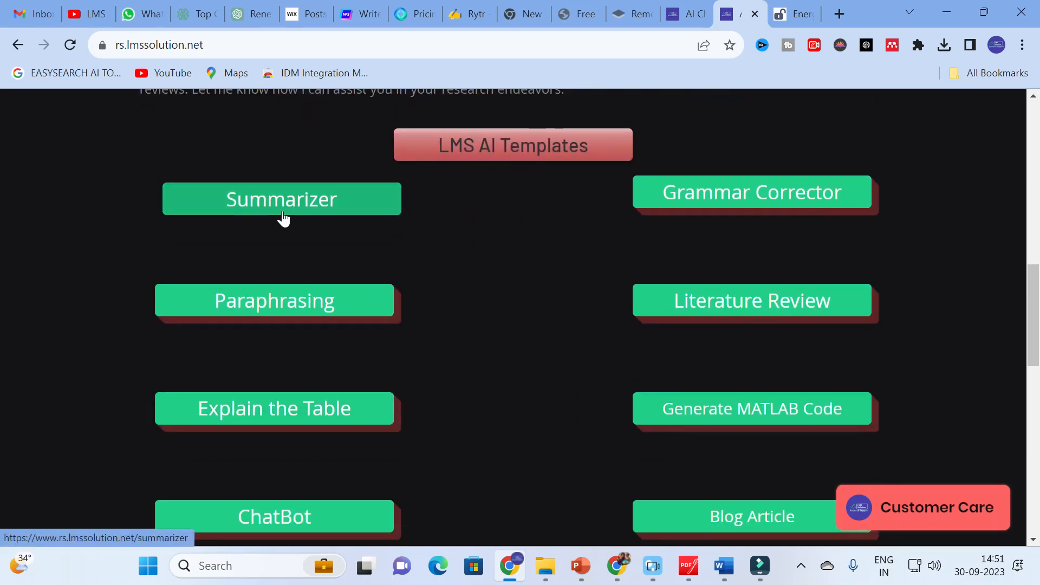
mouse_move(380, 318)
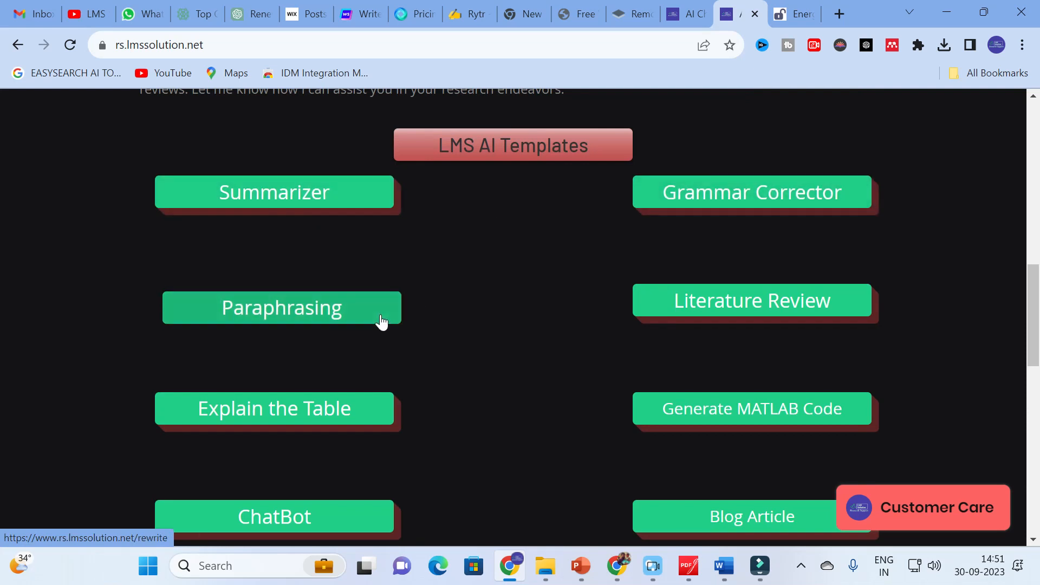
mouse_move(542, 446)
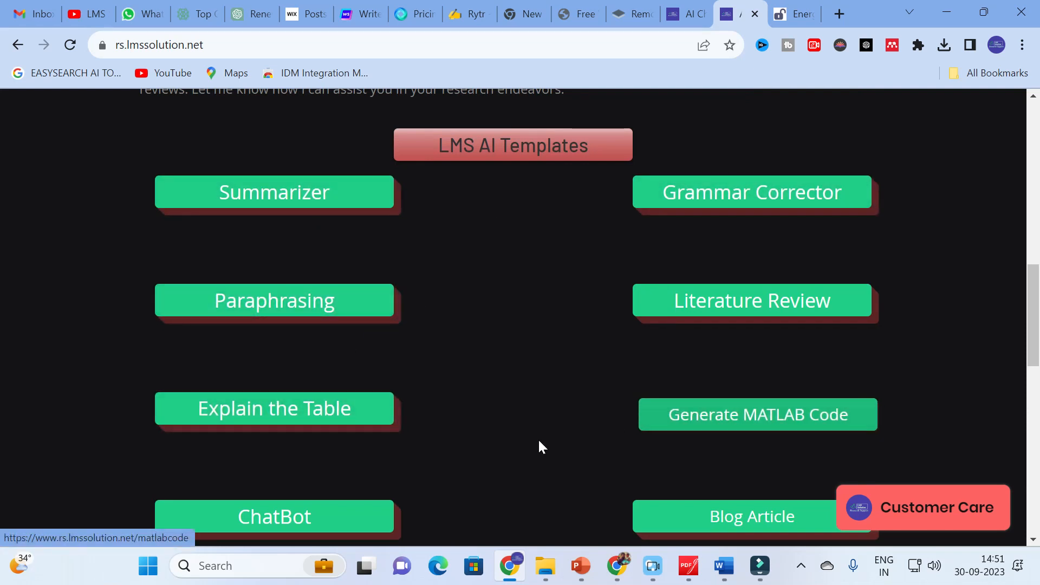
scroll("up", 3)
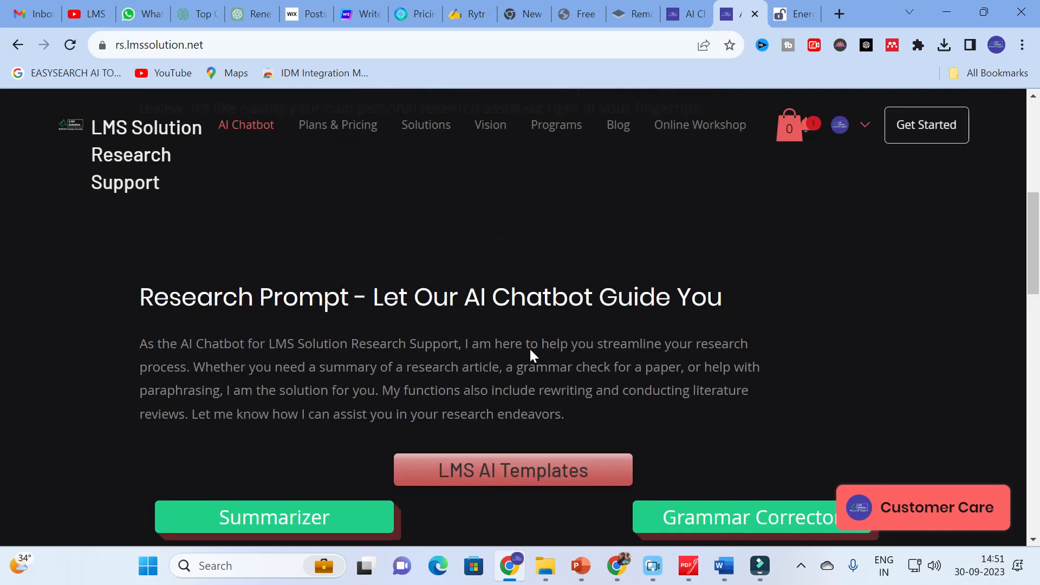
Step: Show the Plans & Pricing page's Free, Monthly and Quarterly plan cards with their prices
left_click(337, 124)
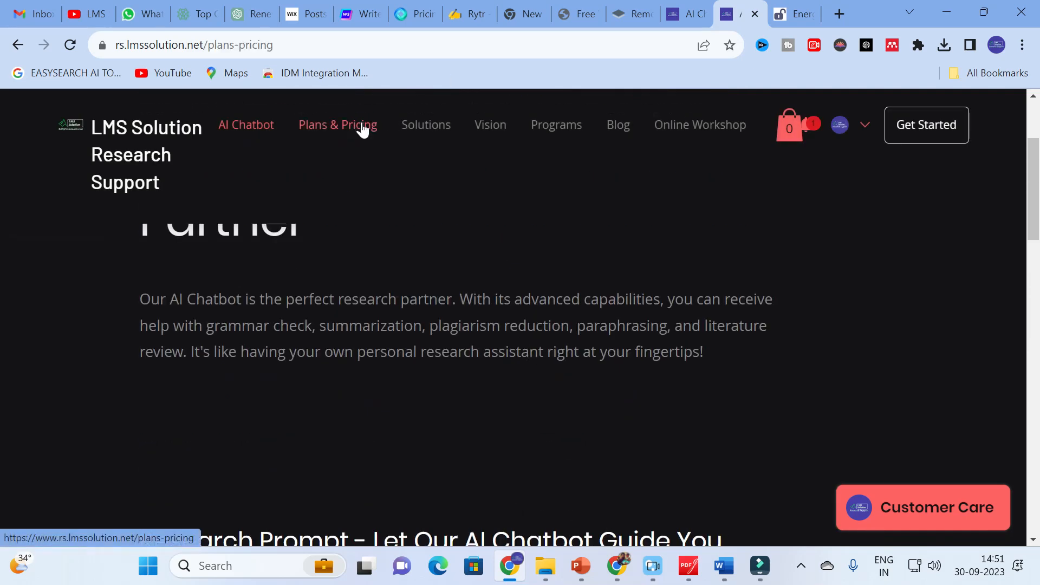
scroll("down", 3)
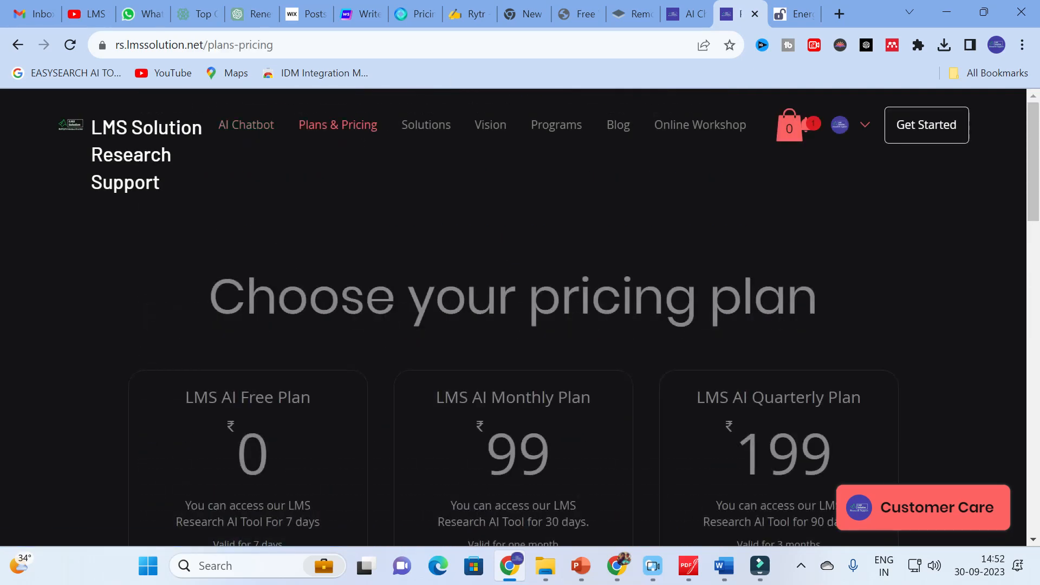
scroll("down", 3)
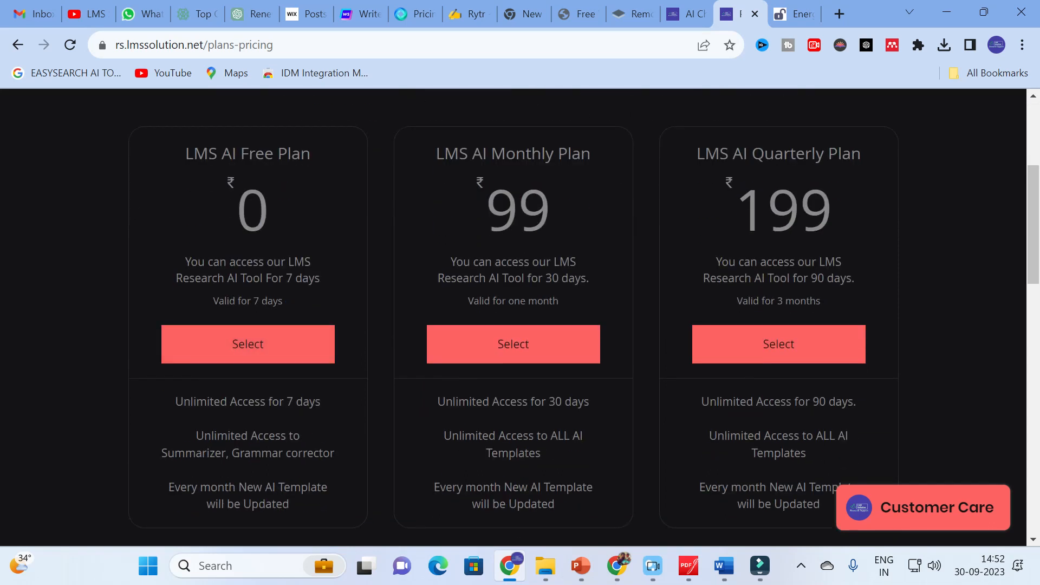
scroll("down", 3)
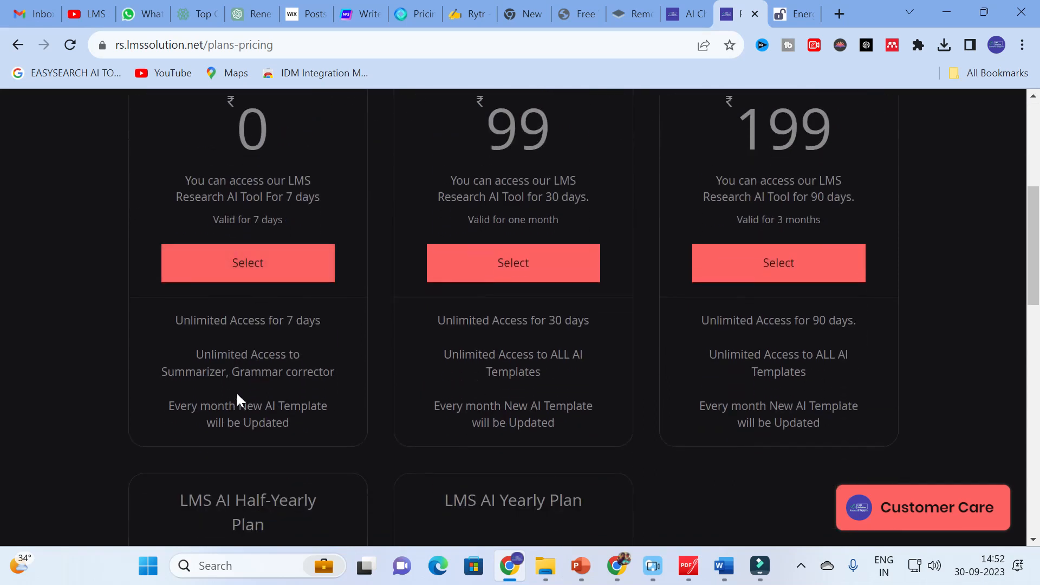
mouse_move(228, 388)
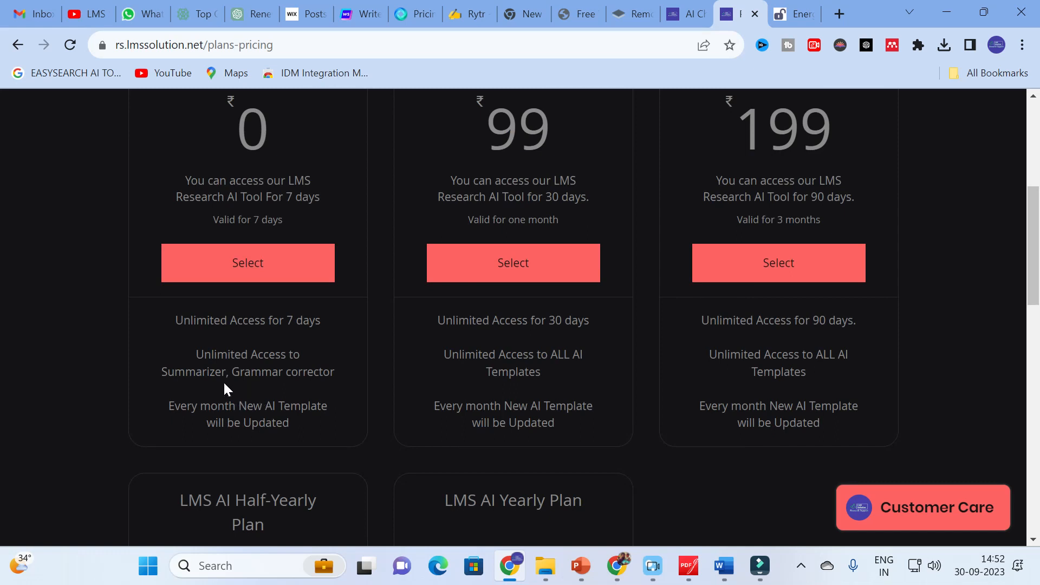
scroll("up", 3)
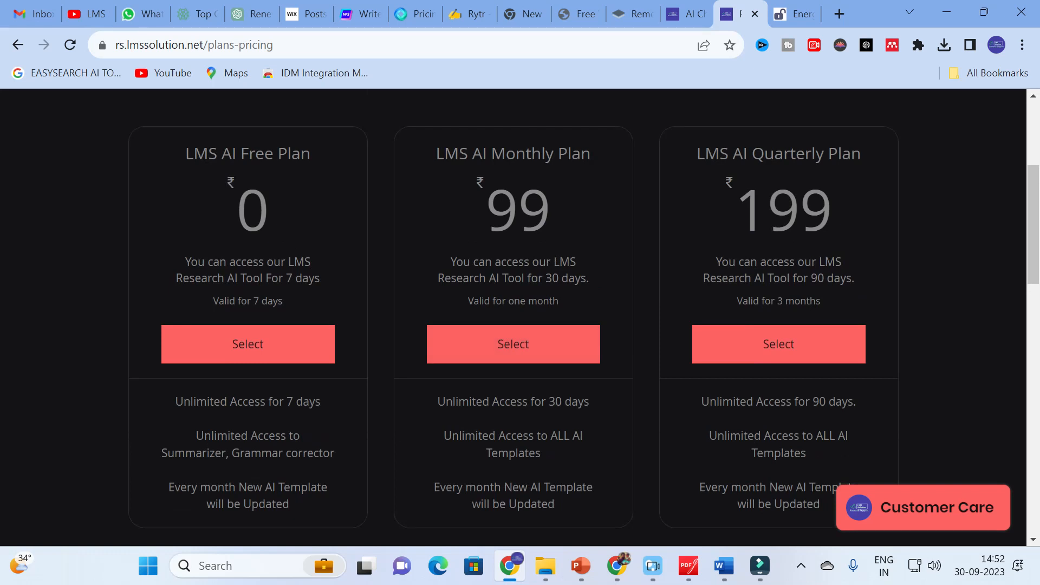
mouse_move(549, 481)
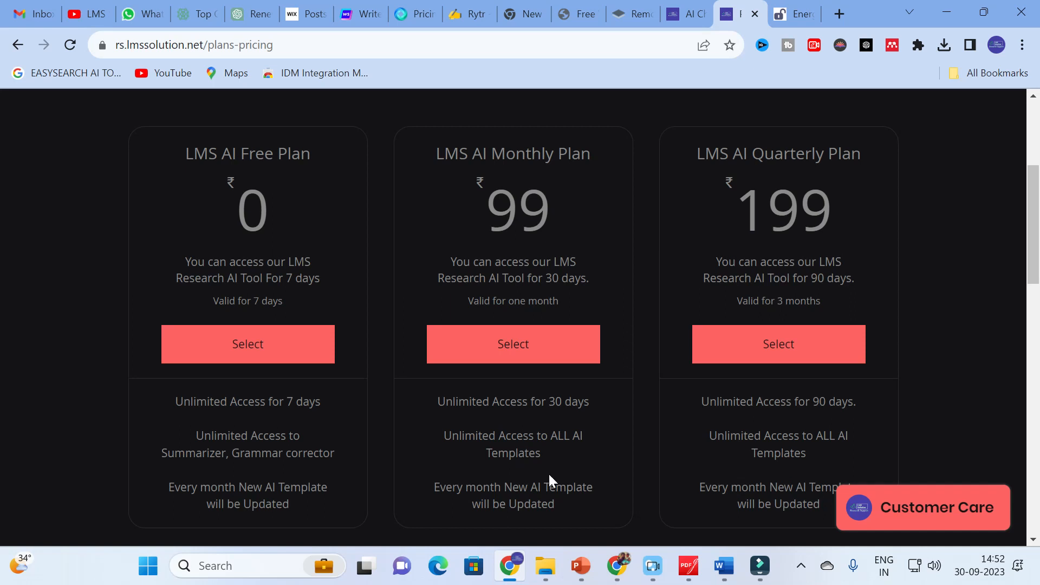
mouse_move(546, 452)
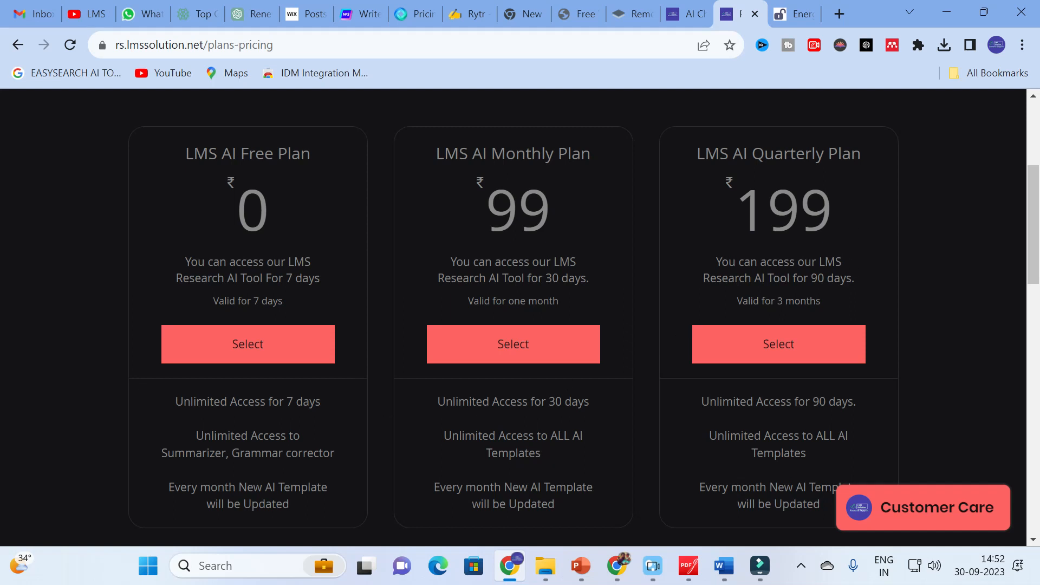
scroll("down", 3)
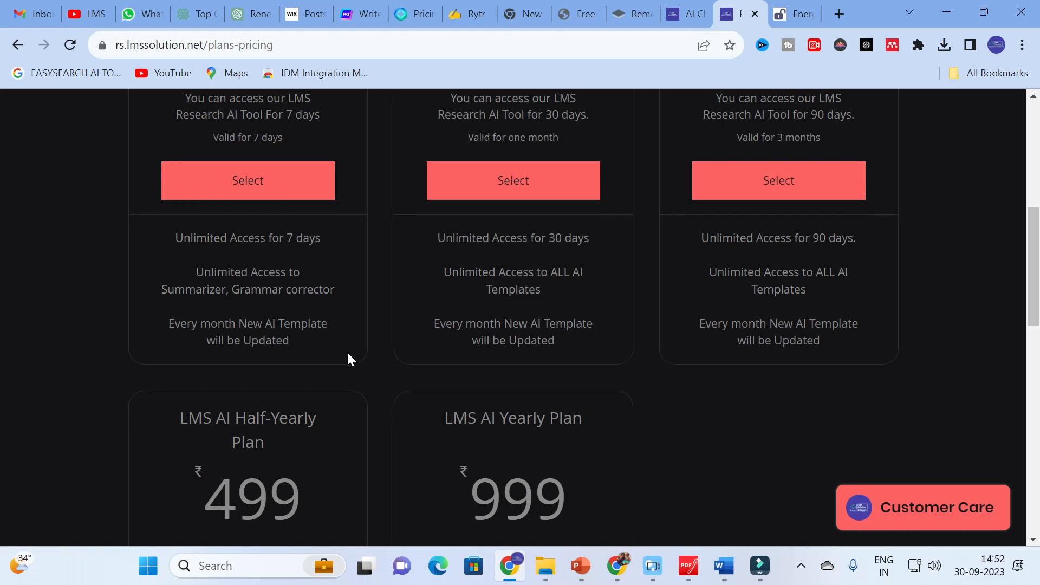
scroll("down", 3)
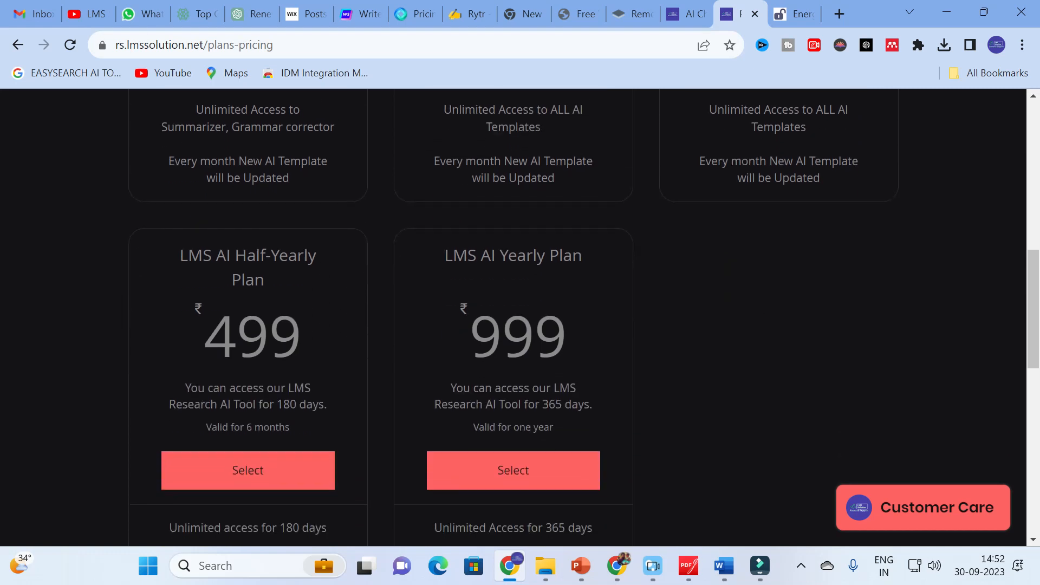
scroll("down", 3)
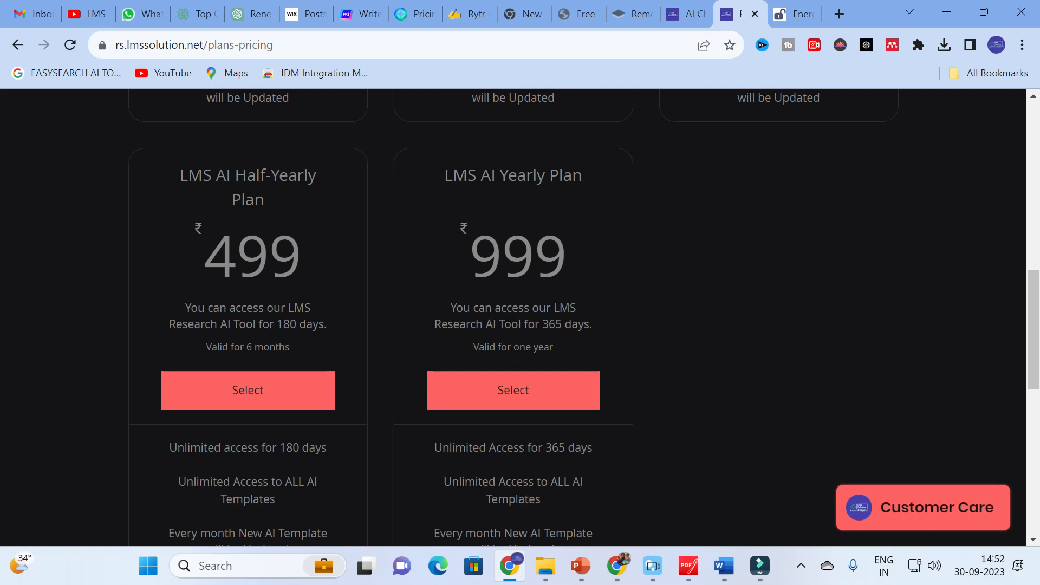
scroll("down", 3)
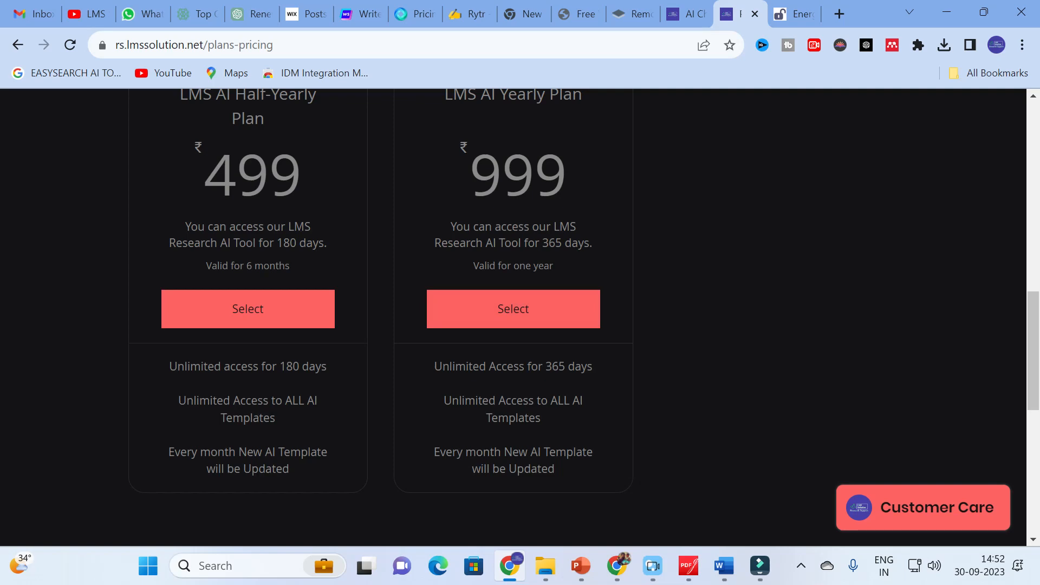
scroll("up", 3)
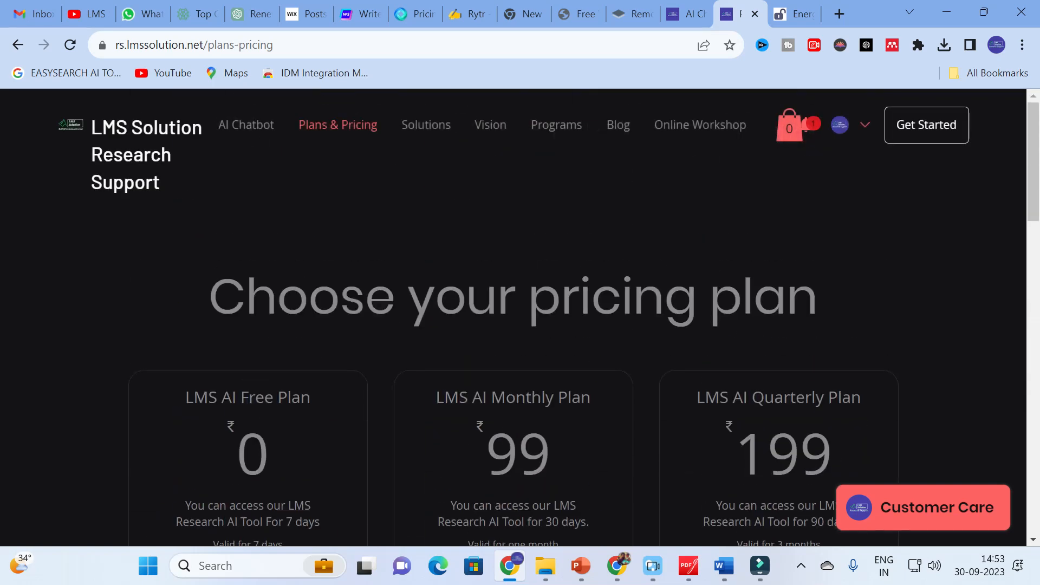
mouse_move(675, 7)
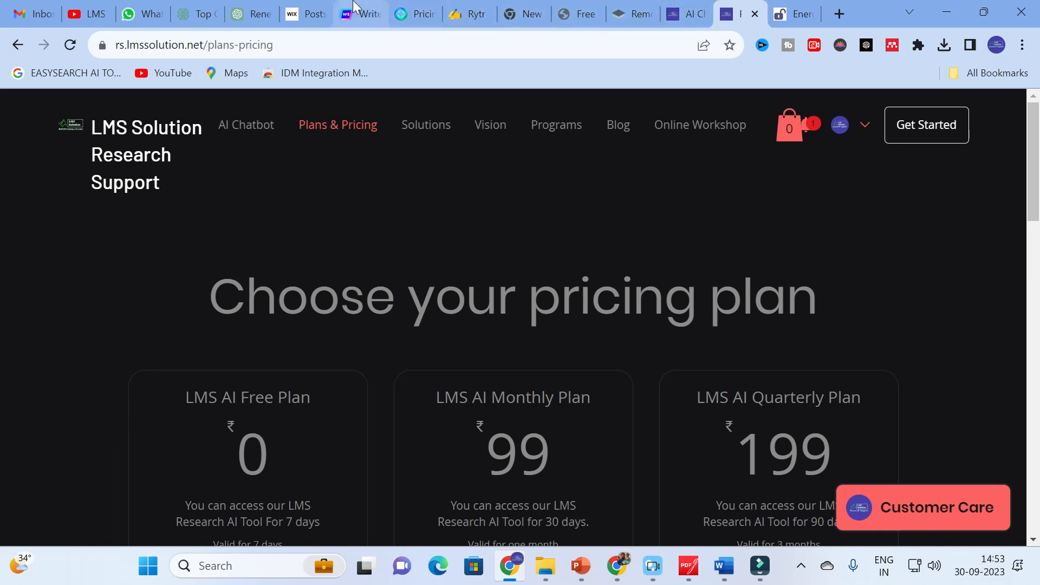
Step: Review Writesonic's Free, Small Team, Enterprise and Freelancer tiers, then move to HyperWrite's pricing page
left_click(359, 13)
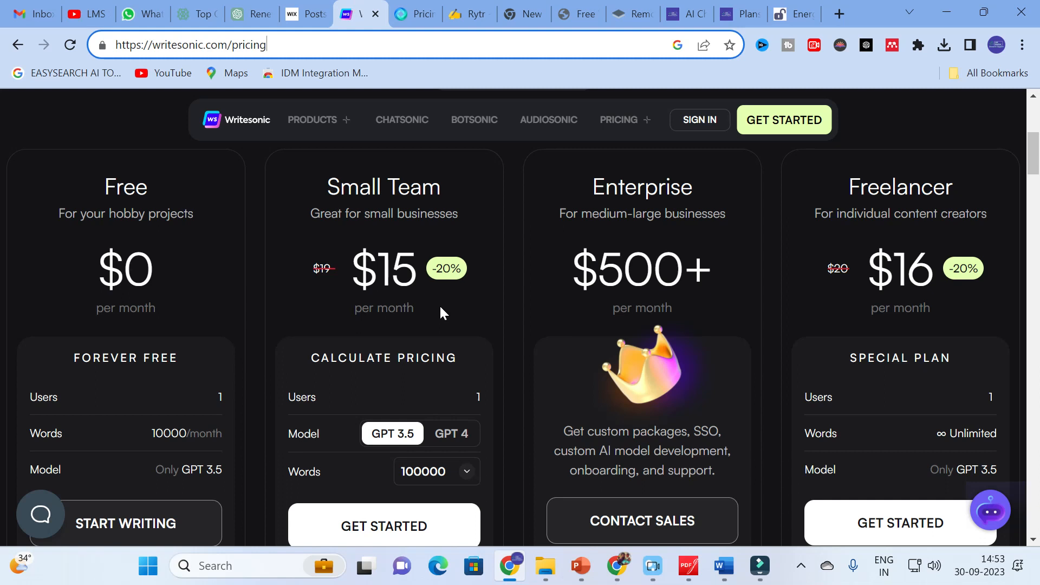
mouse_move(503, 263)
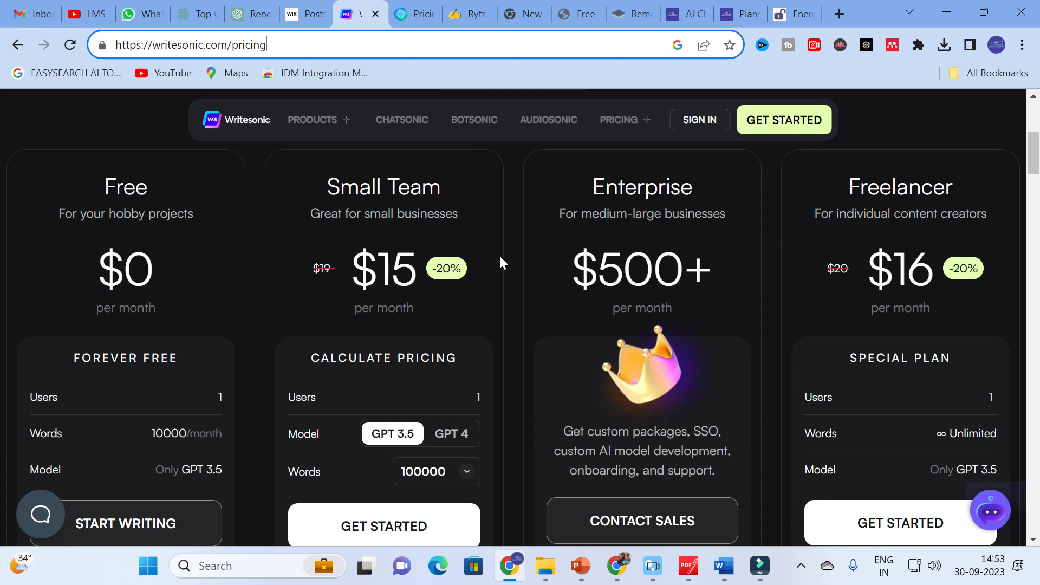
mouse_move(628, 6)
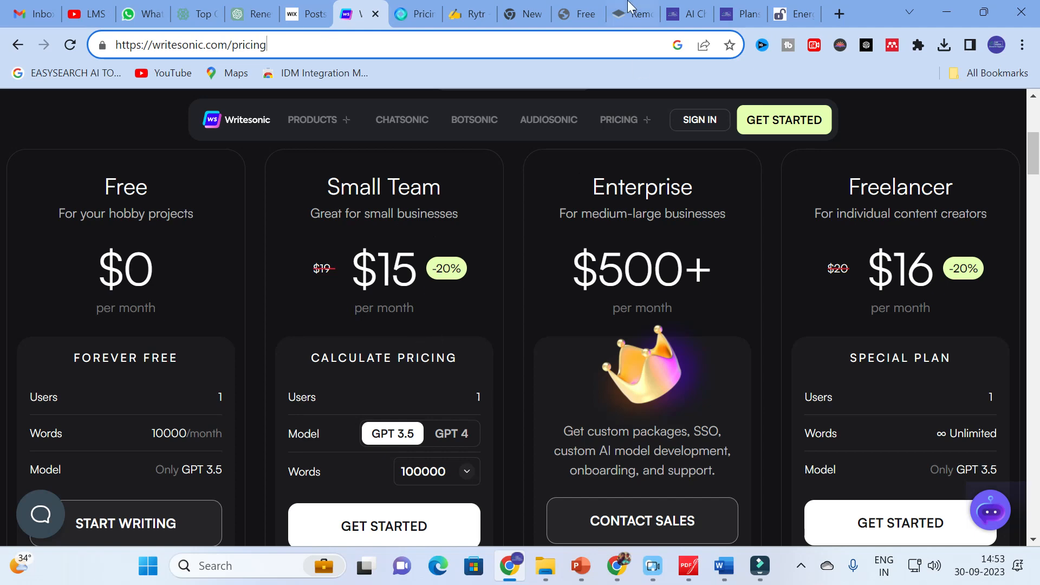
left_click(415, 13)
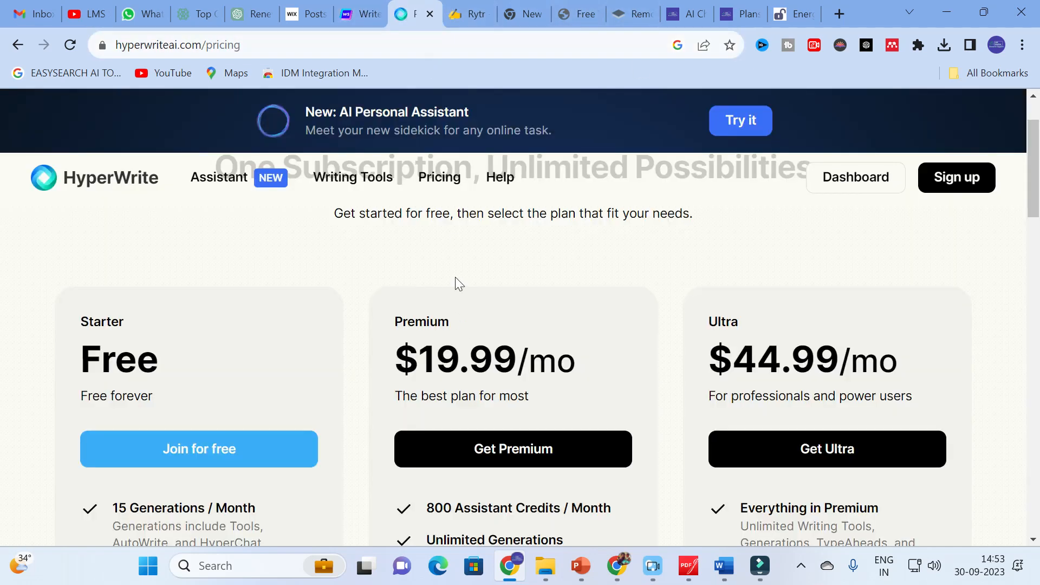
Step: Show Rytr's pricing row with the Free, $9/month and $29/month plans
left_click(469, 13)
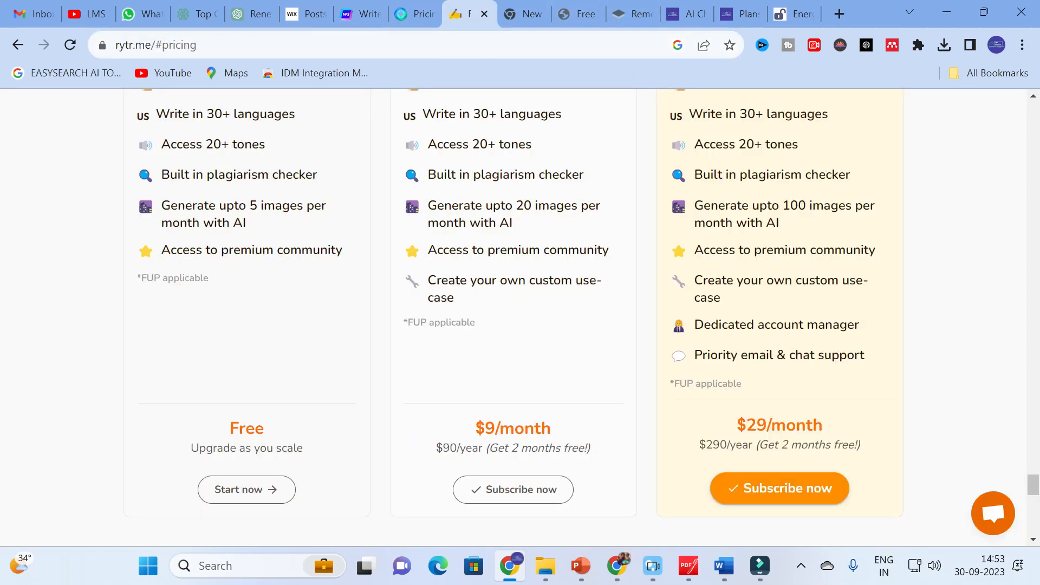
scroll("down", 3)
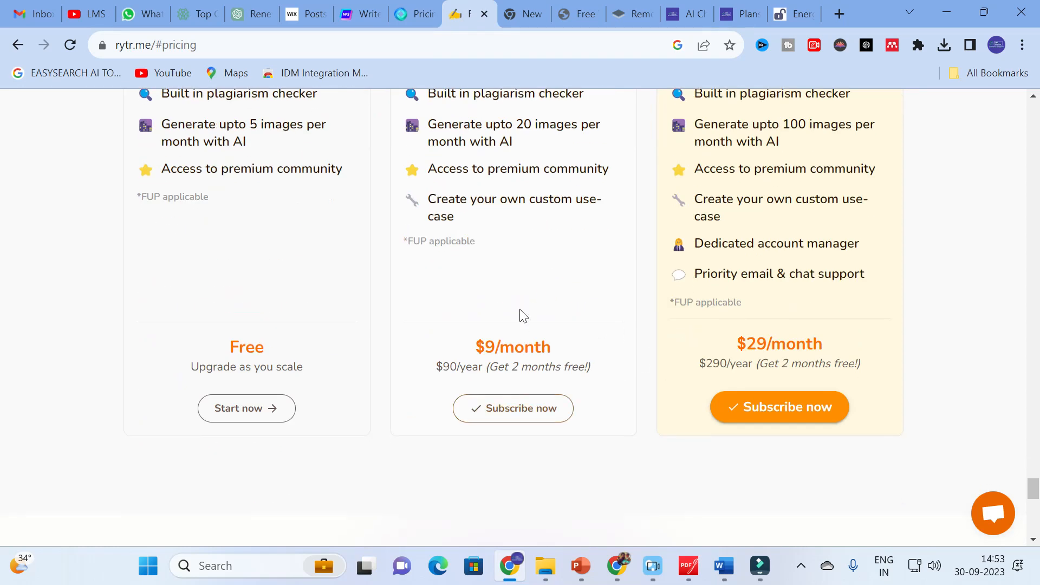
mouse_move(602, 343)
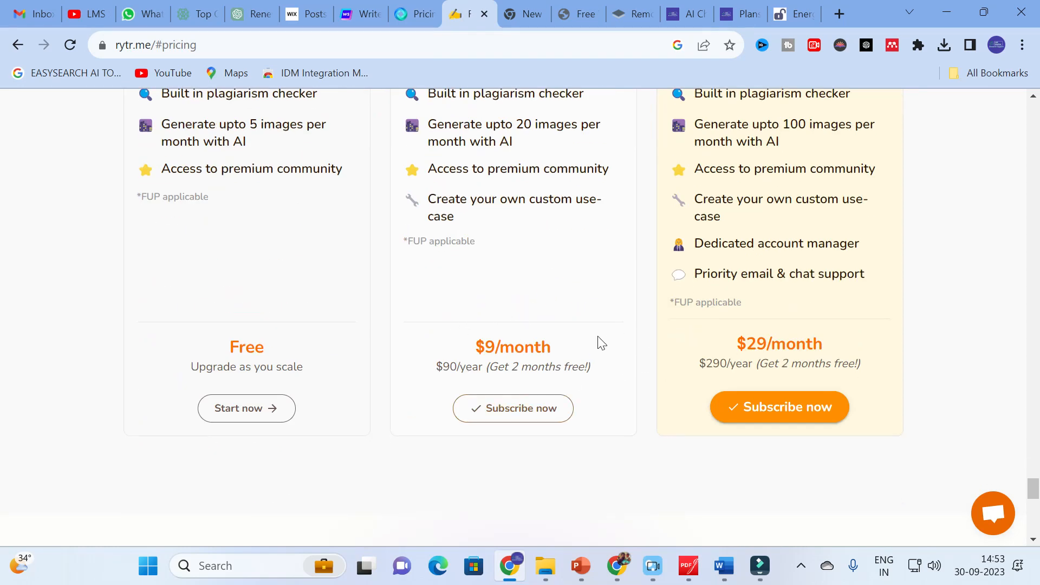
mouse_move(598, 342)
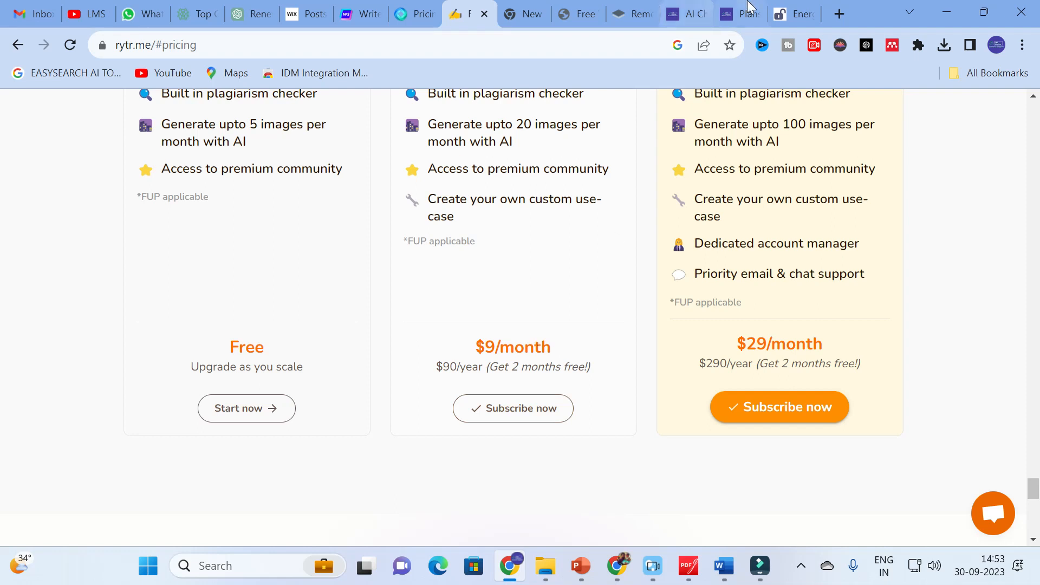
Step: Return to the LMS Plans & Pricing page with its ₹0, ₹99 and ₹199 plans
left_click(741, 13)
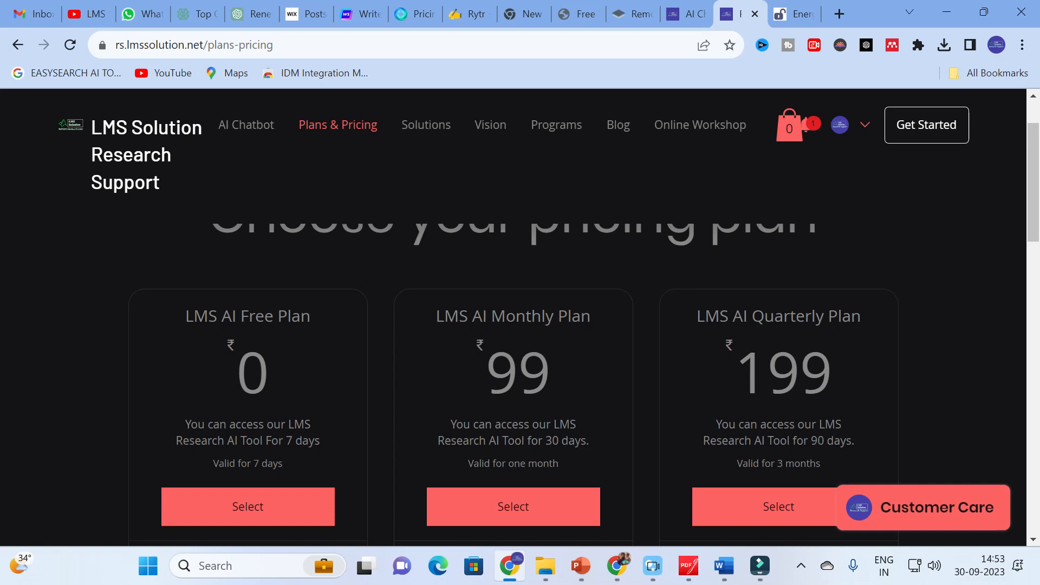
mouse_move(233, 138)
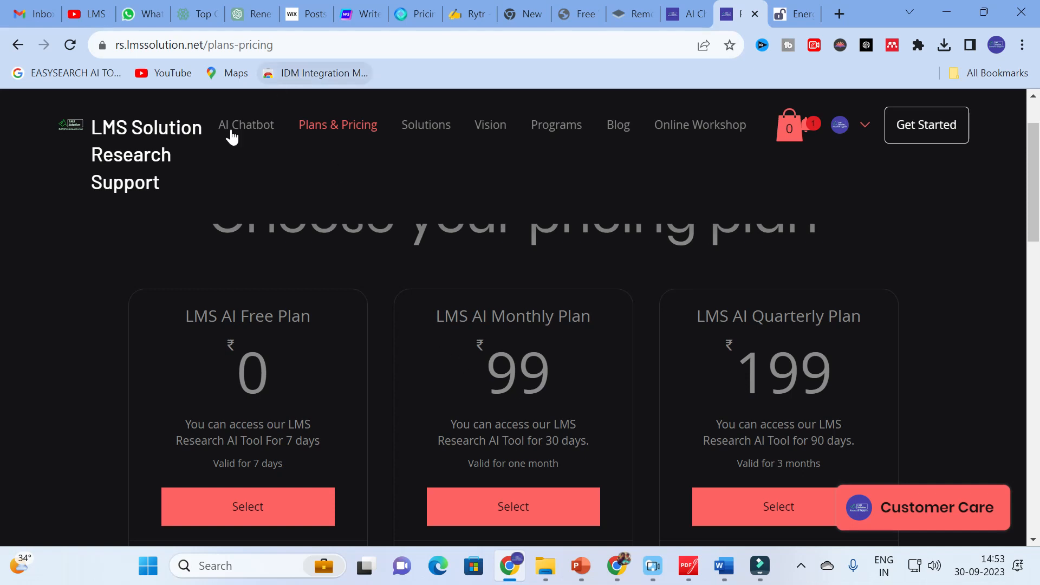